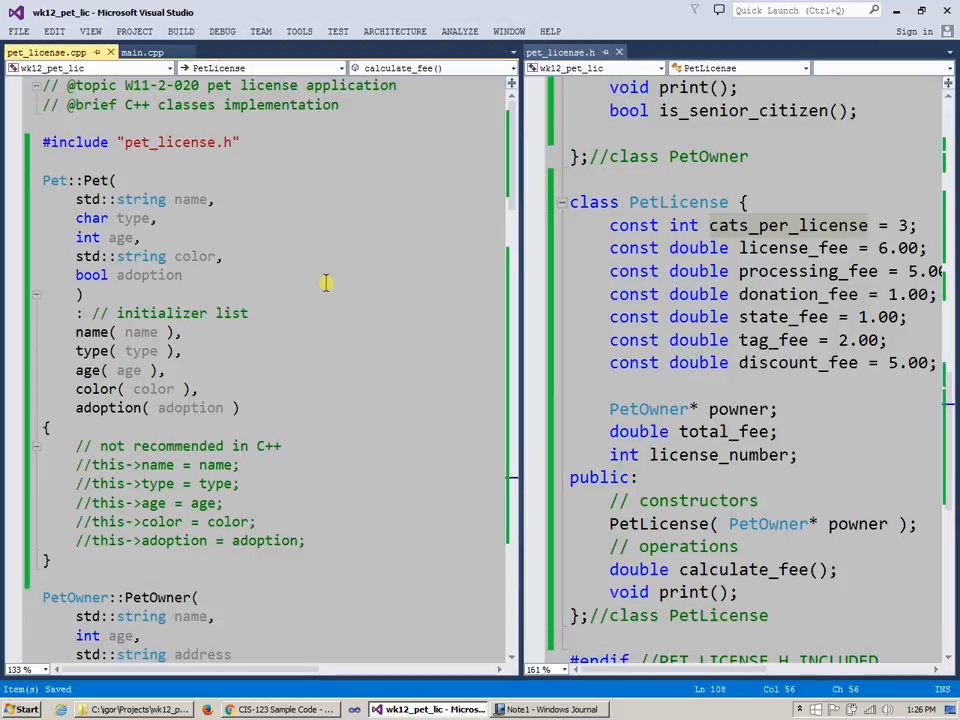
- Highlight the PetOwner, Pet and Pet License class names in yellow on the class diagram
left_click(552, 708)
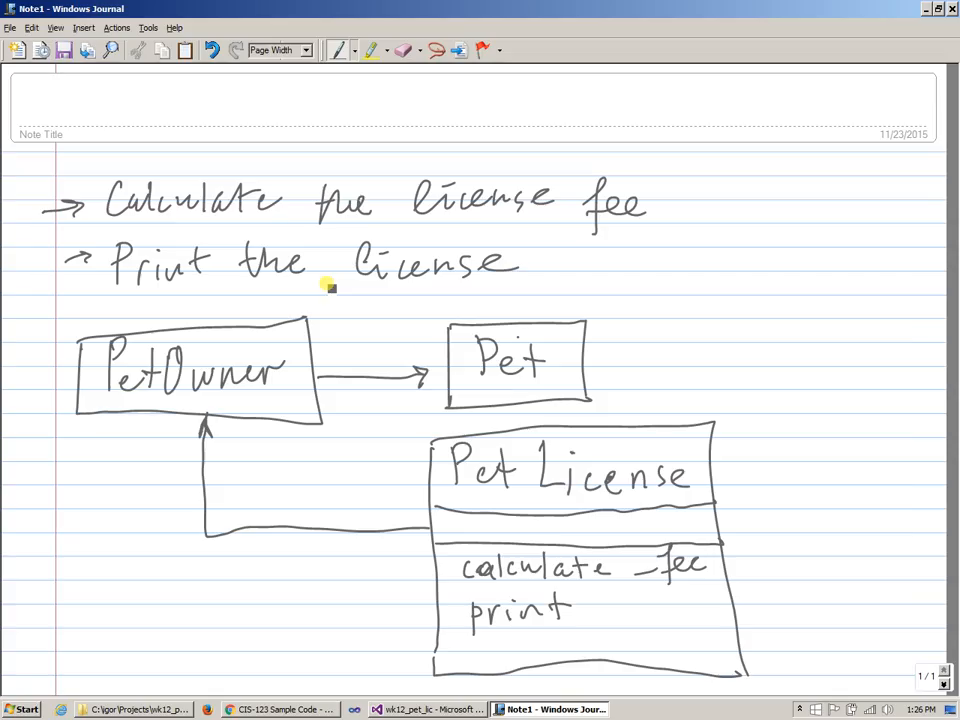
right_click(322, 304)
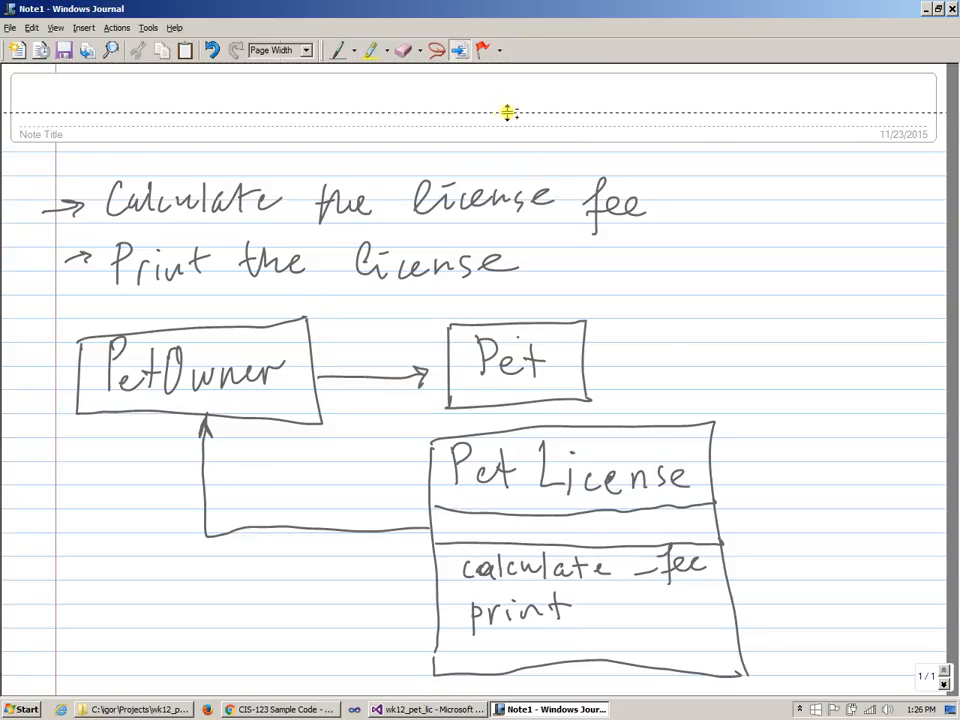
mouse_move(496, 120)
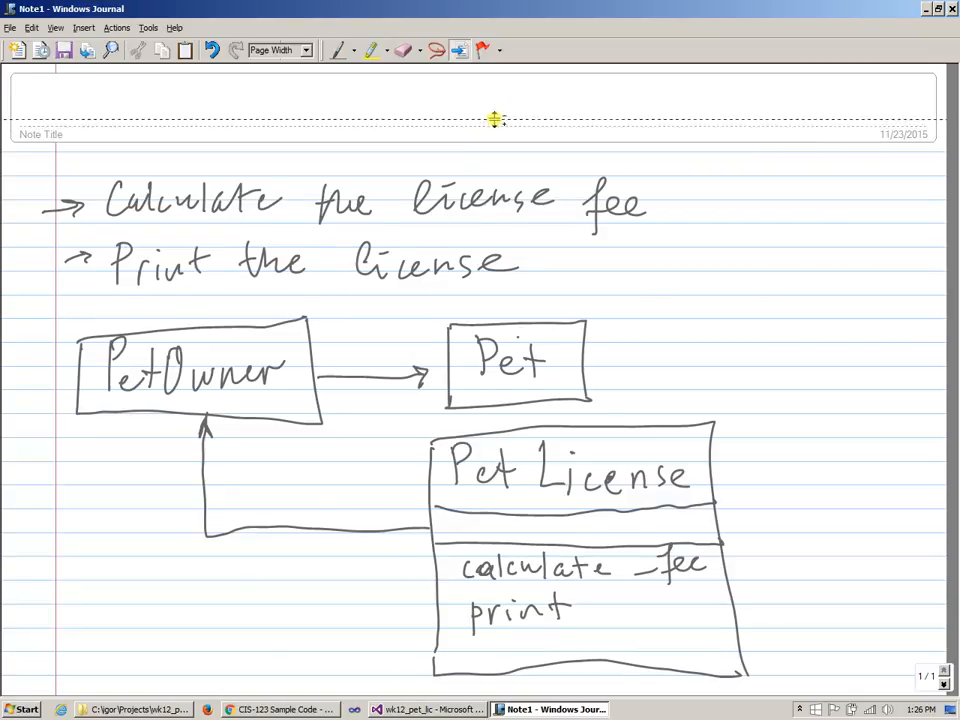
mouse_move(340, 70)
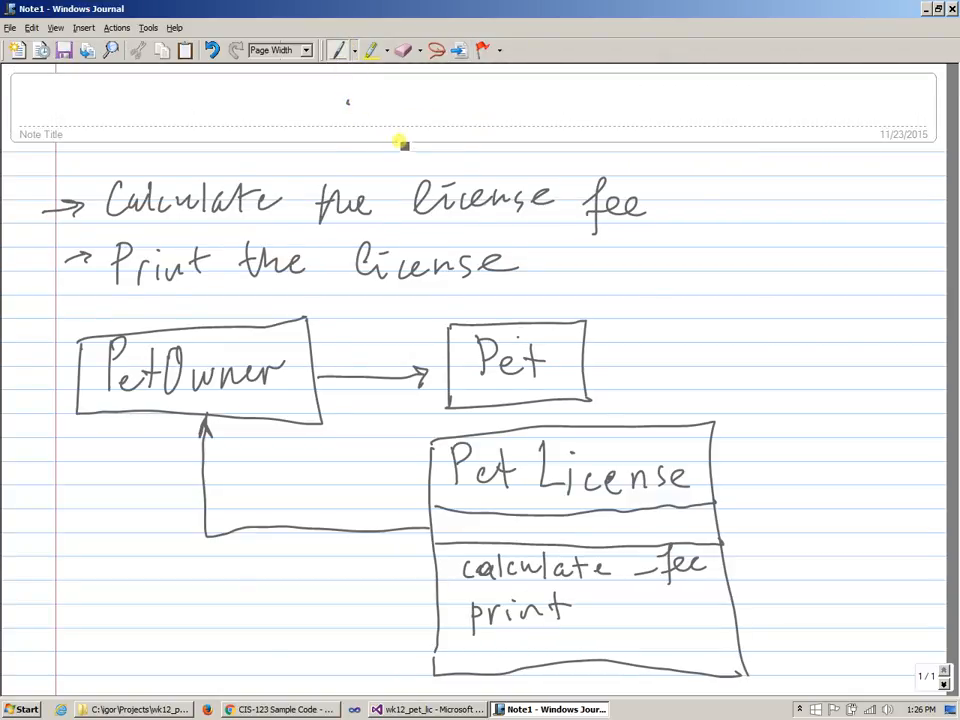
mouse_move(540, 330)
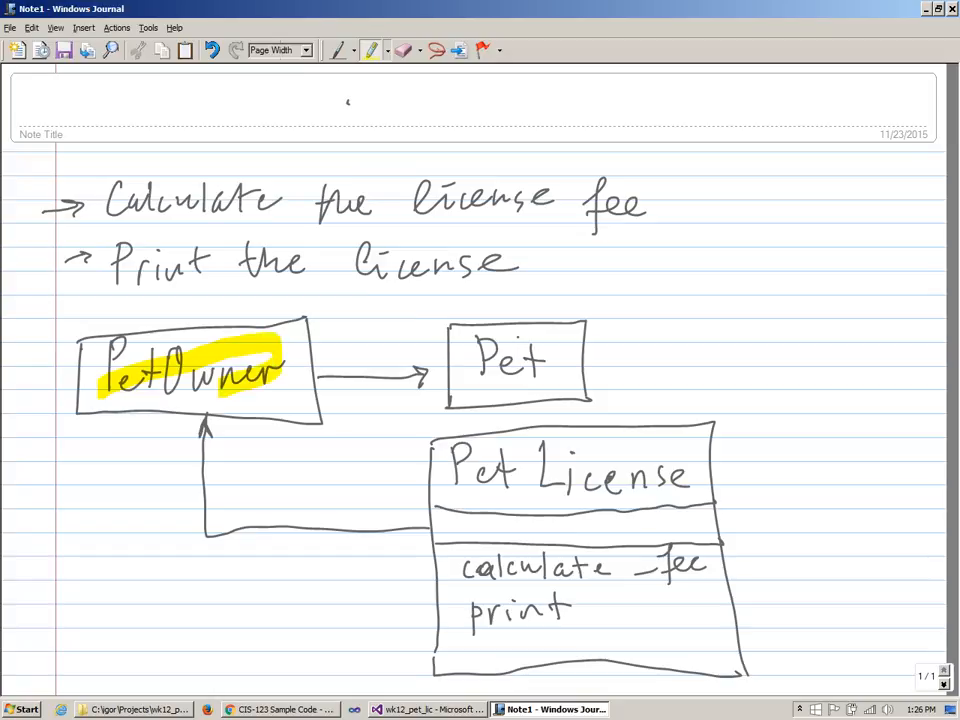
left_click_drag(250, 376, 310, 376)
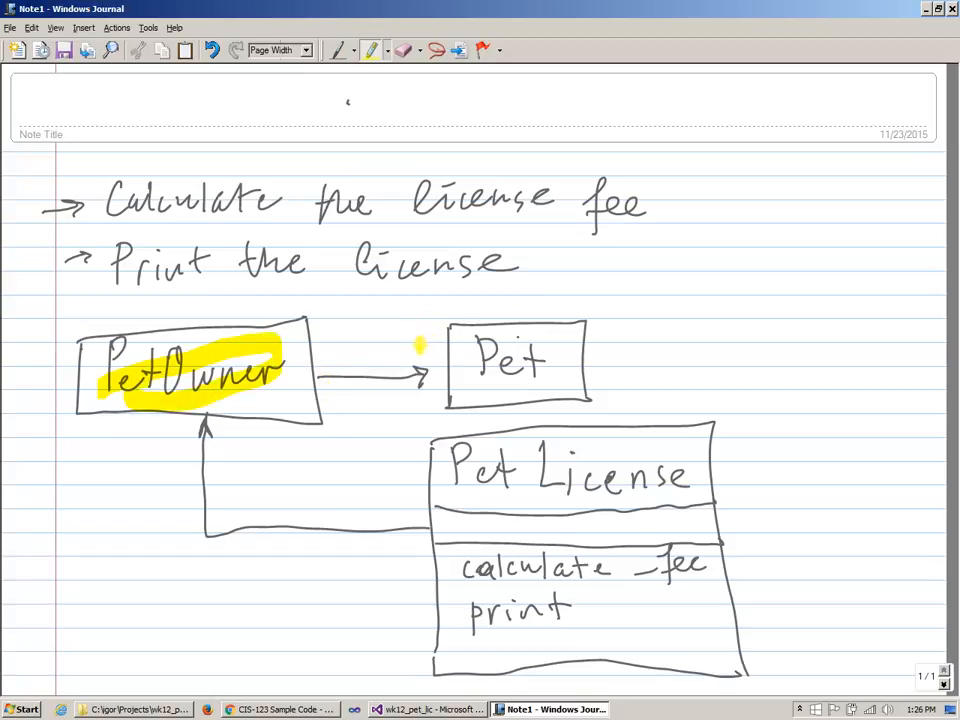
left_click_drag(464, 360, 560, 360)
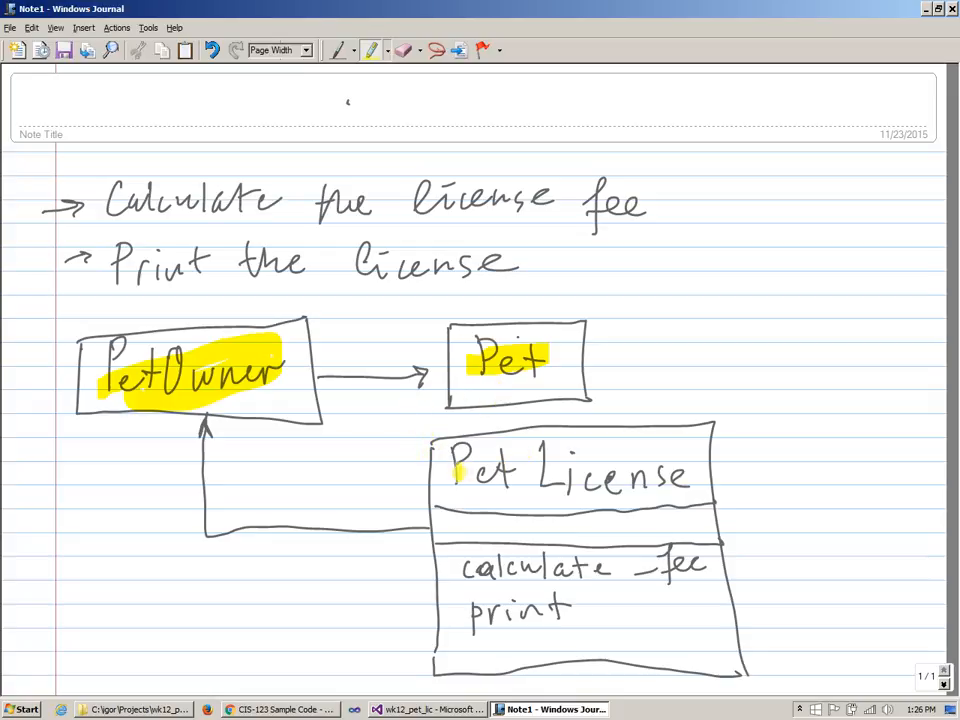
left_click_drag(456, 480, 680, 464)
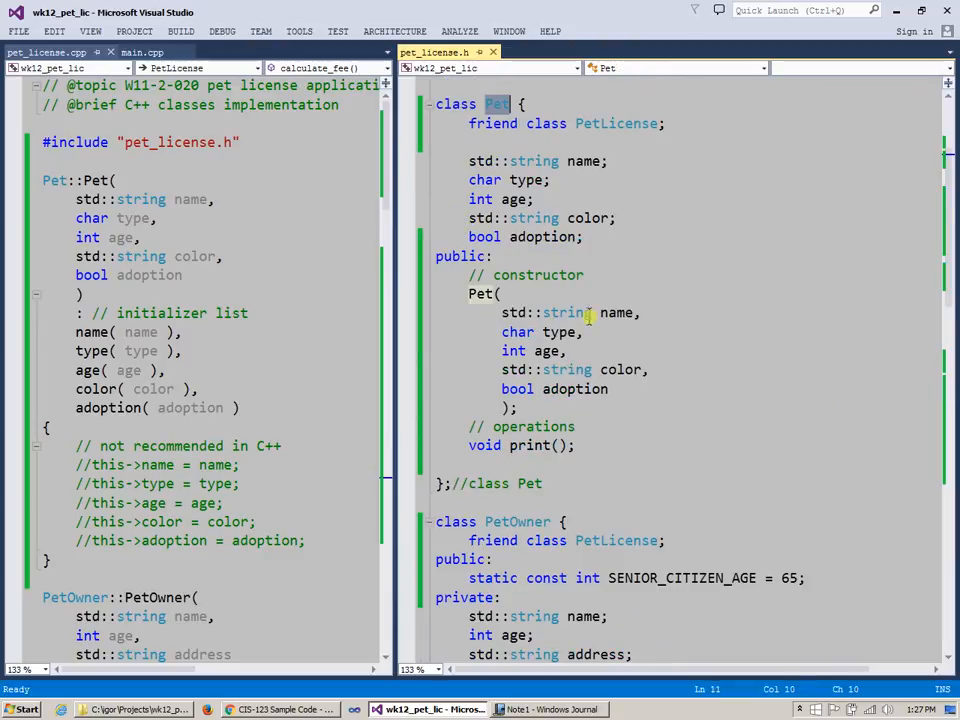
scroll("down", 3)
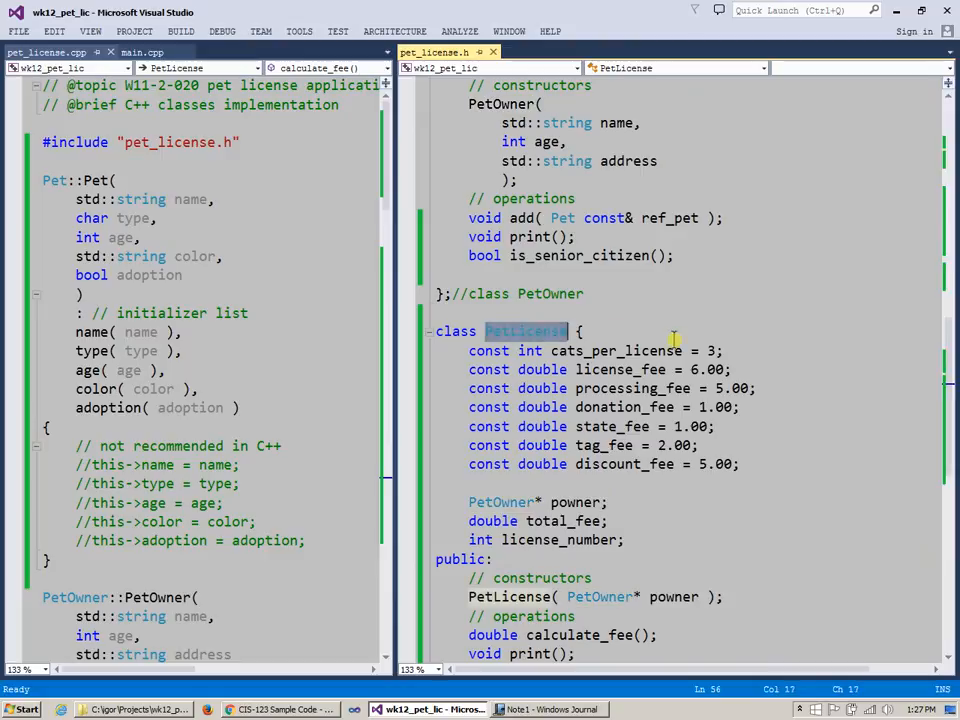
scroll("down", 3)
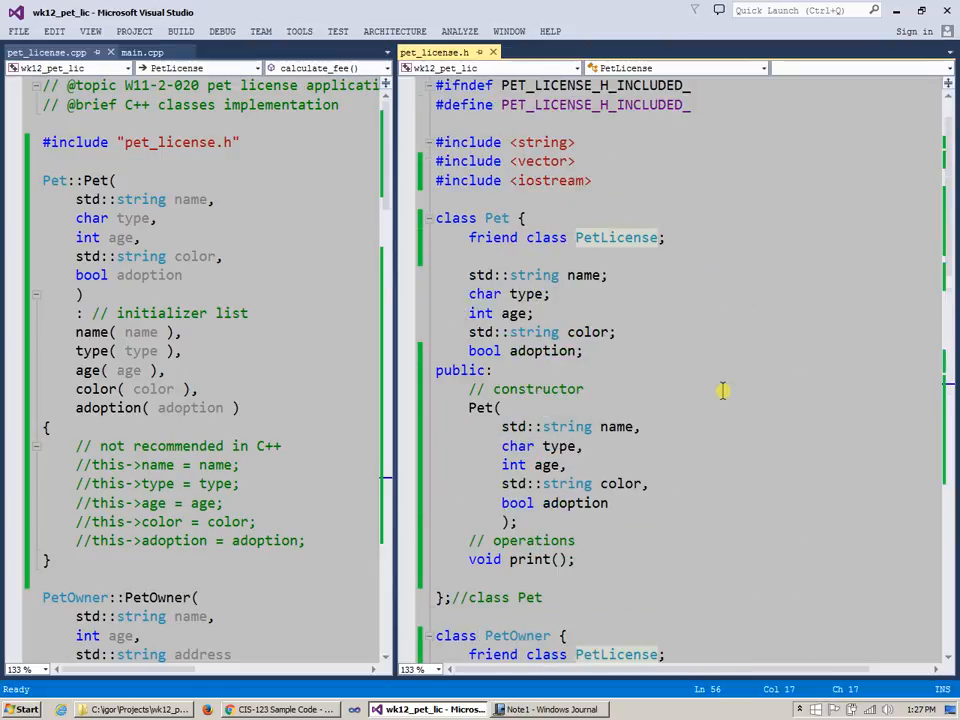
scroll("down", 3)
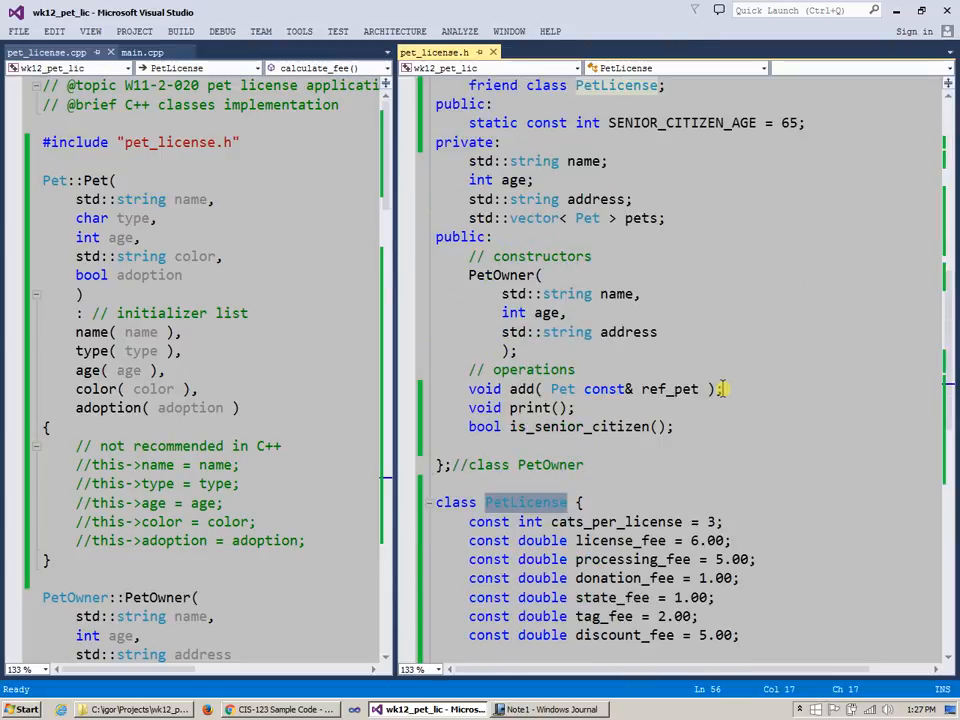
scroll("down", 3)
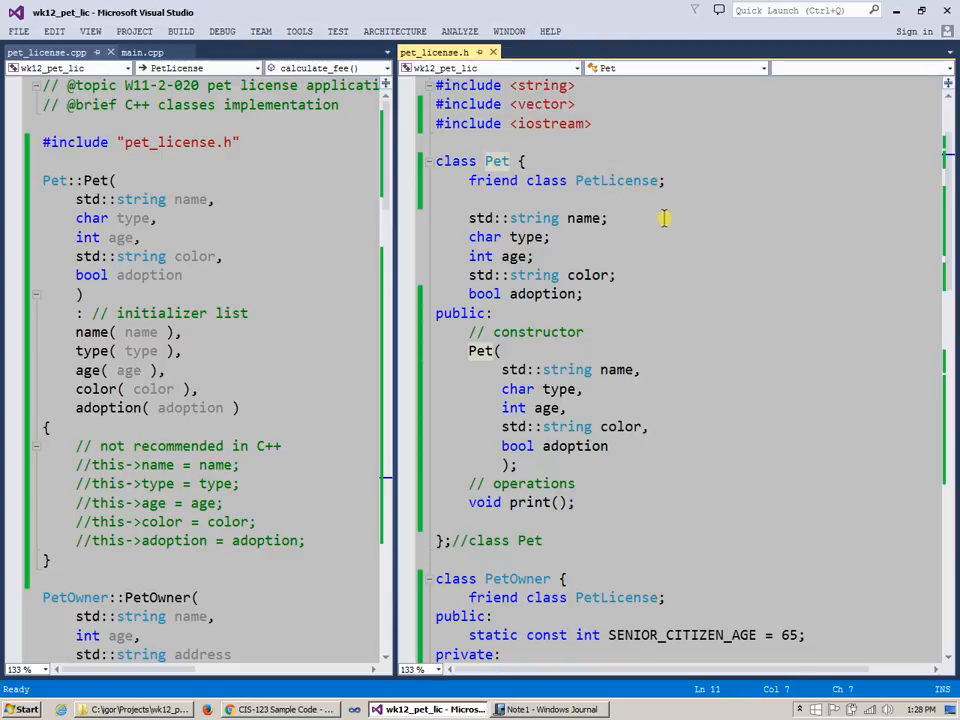
left_click_drag(468, 218, 584, 292)
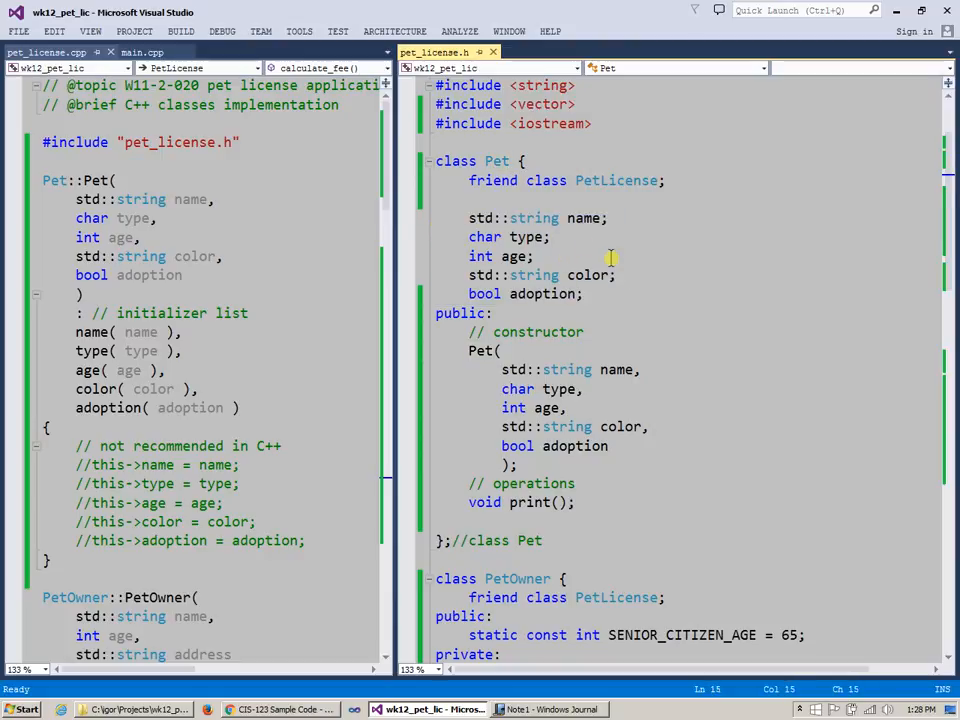
left_click(552, 236)
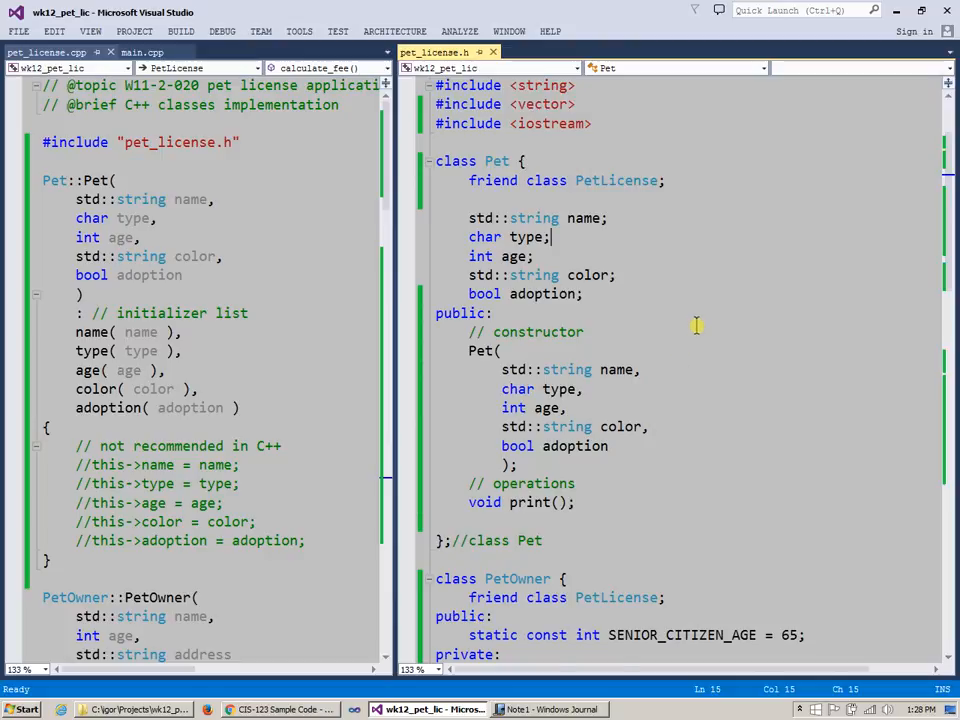
scroll("down", 3)
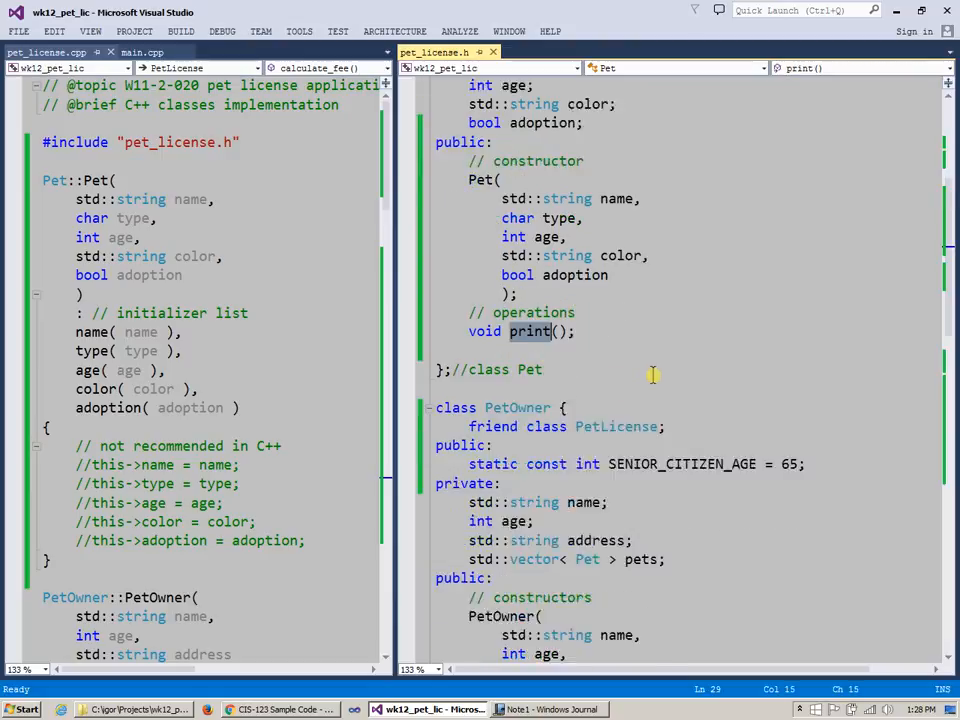
scroll("down", 3)
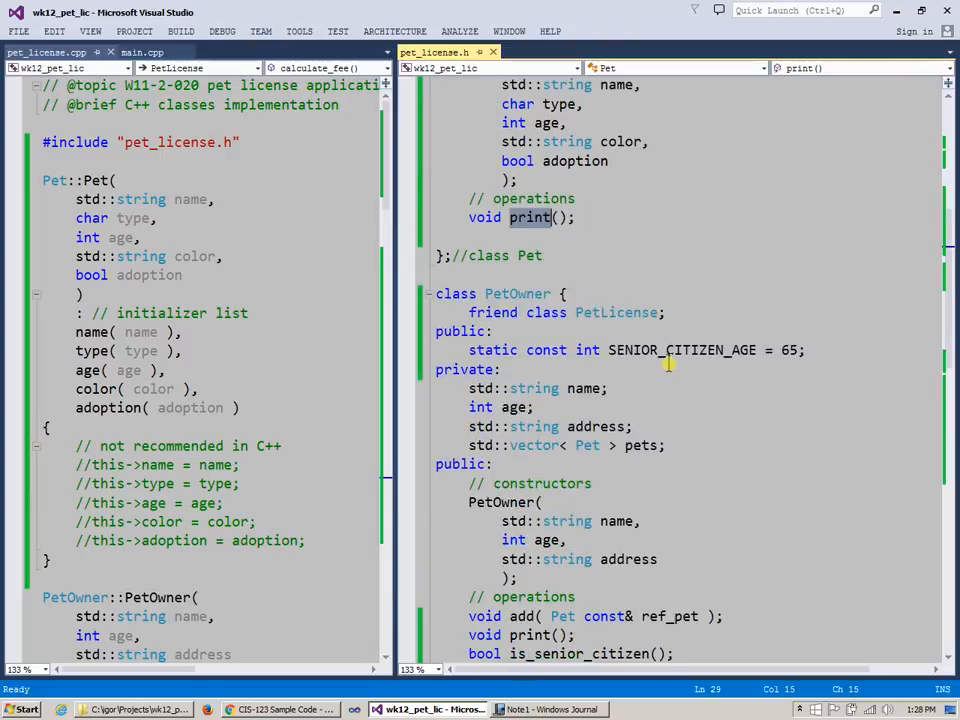
scroll("down", 3)
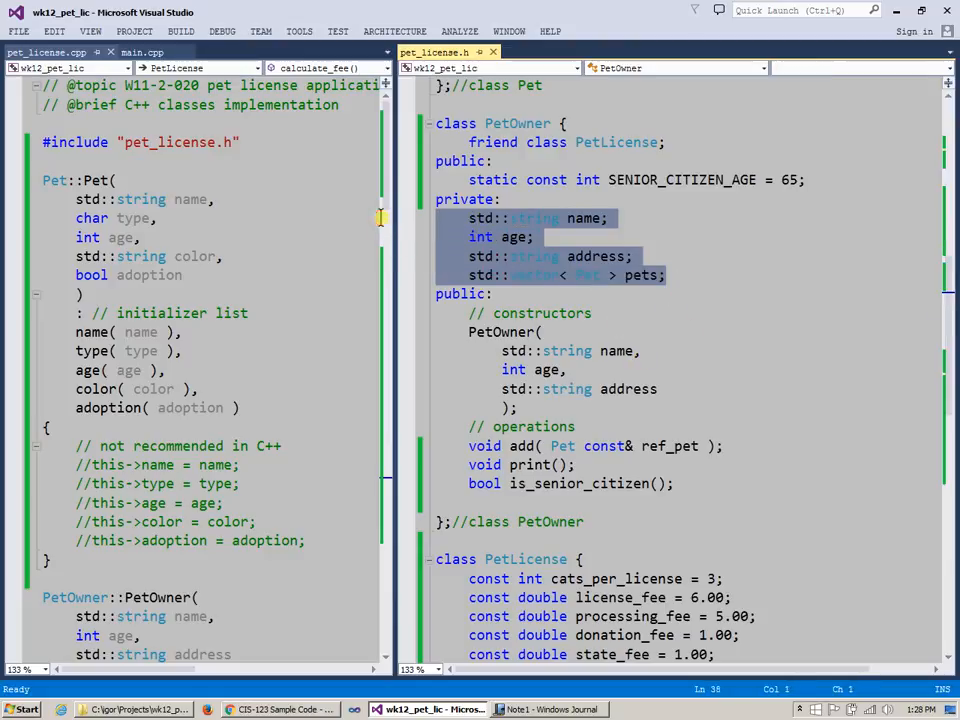
double_click(516, 124)
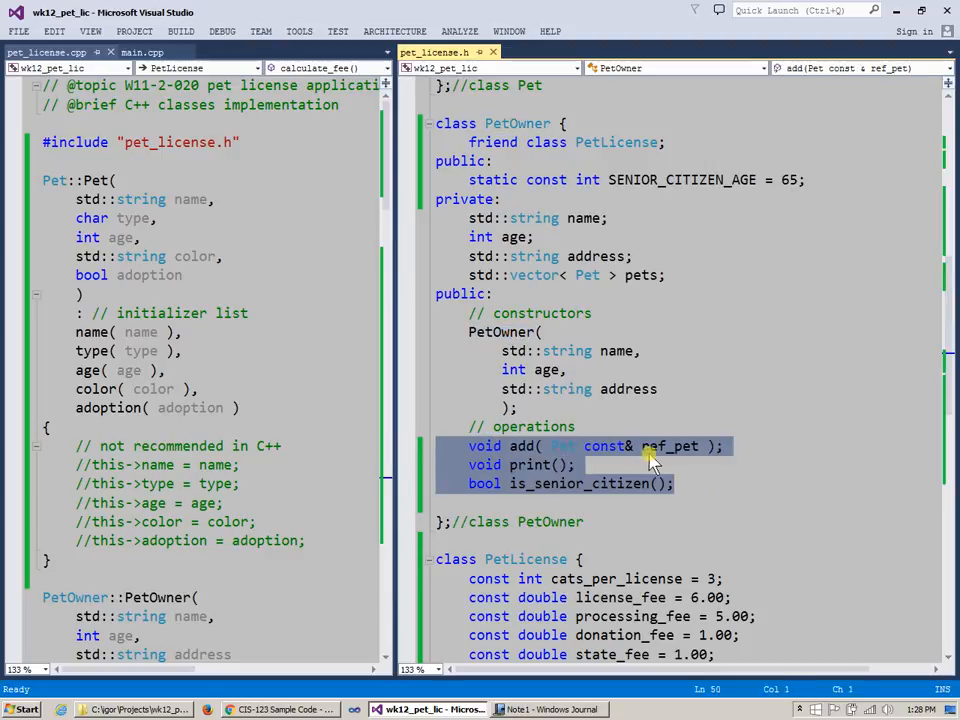
scroll("down", 3)
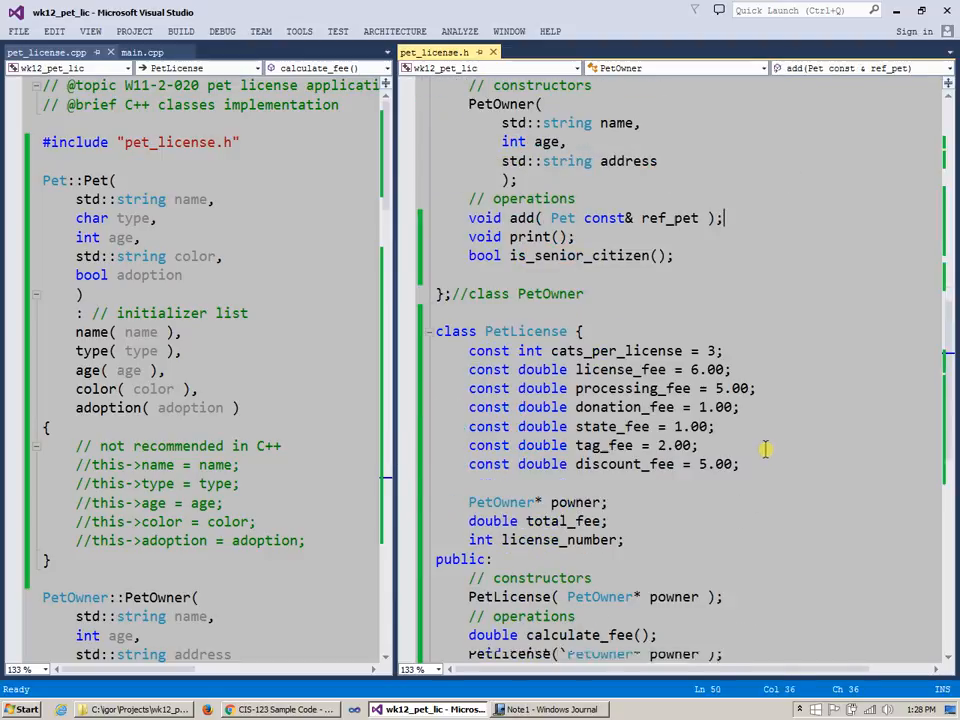
scroll("down", 3)
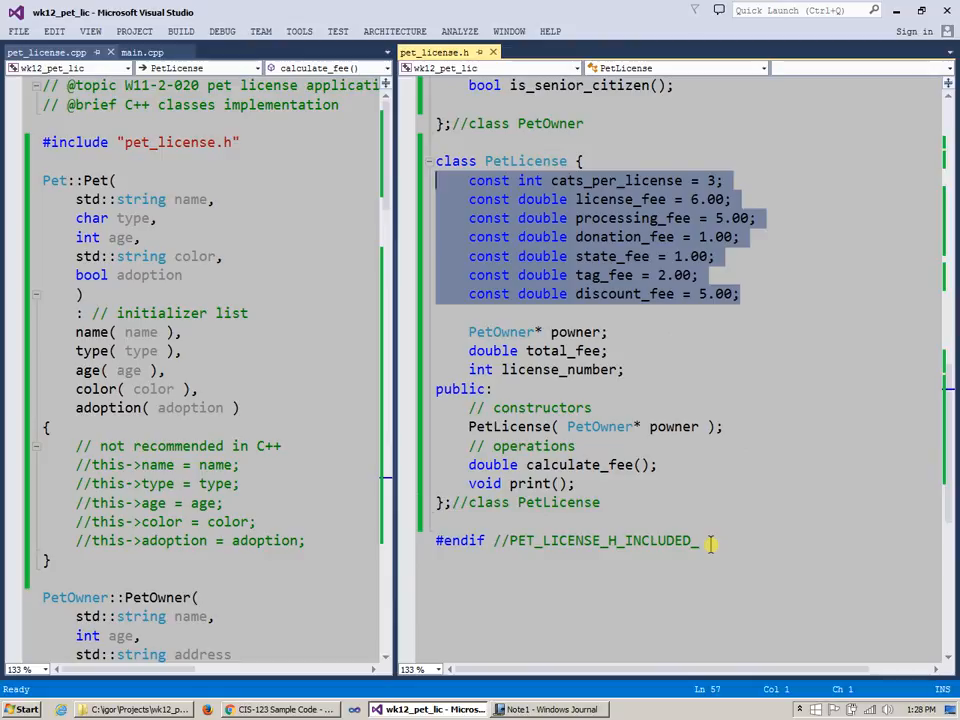
mouse_move(486, 200)
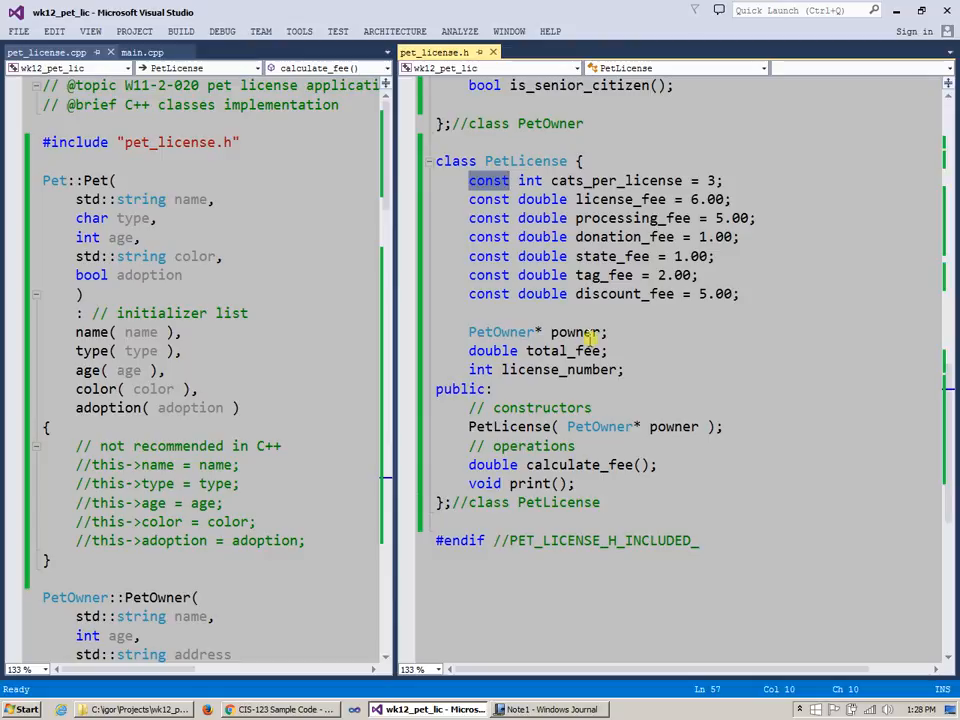
mouse_move(644, 384)
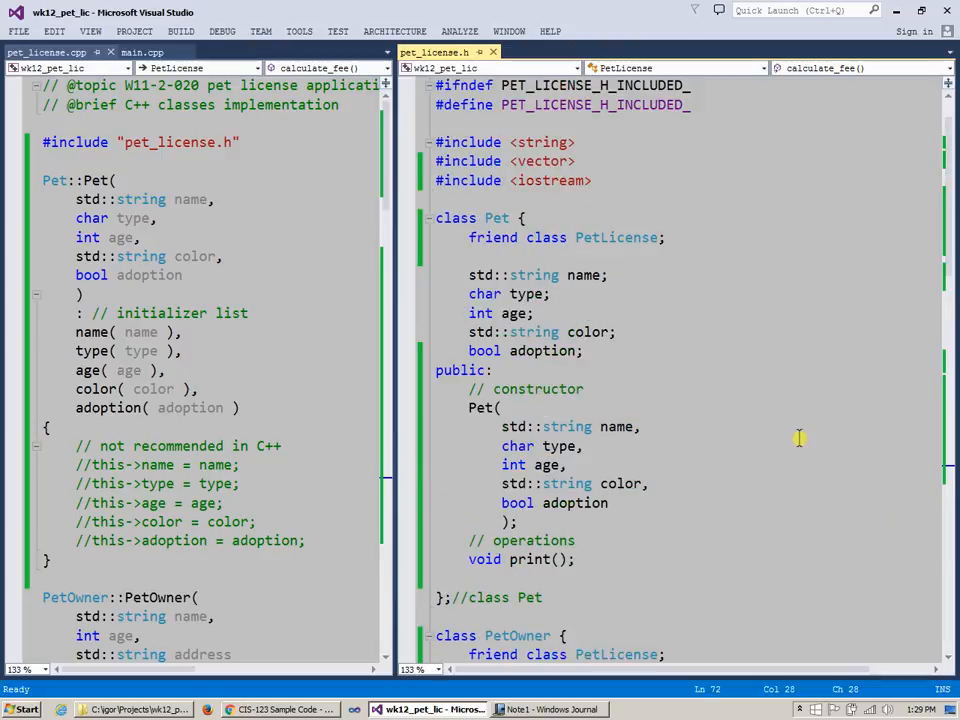
- Try const on PetOwner's print() and is_senior_citizen(), revert it, and save pet_license.h
scroll("down", 3)
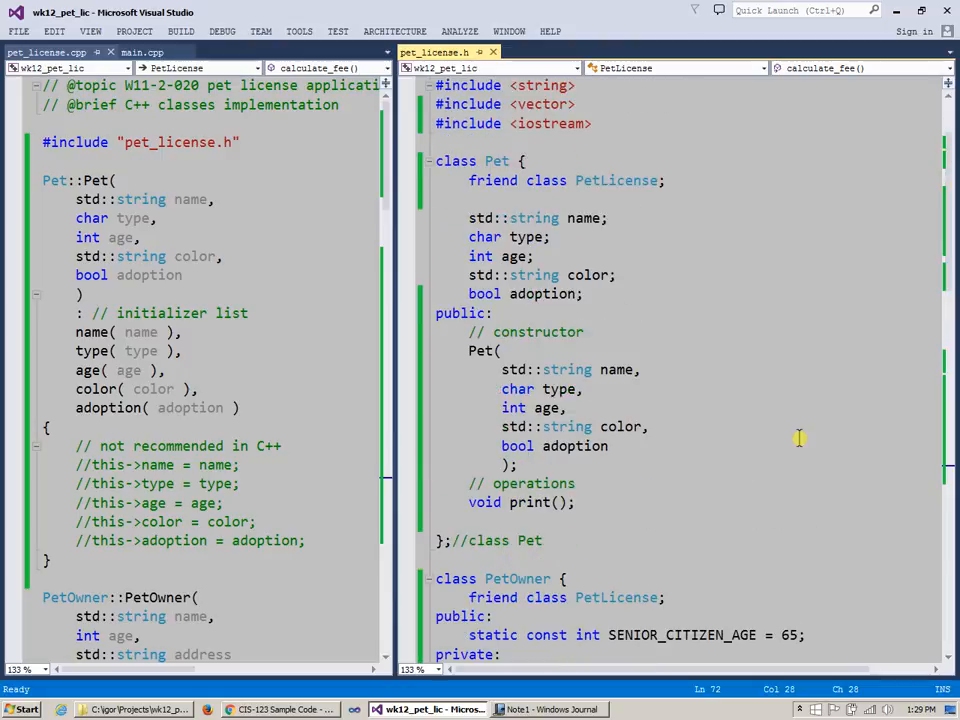
scroll("down", 3)
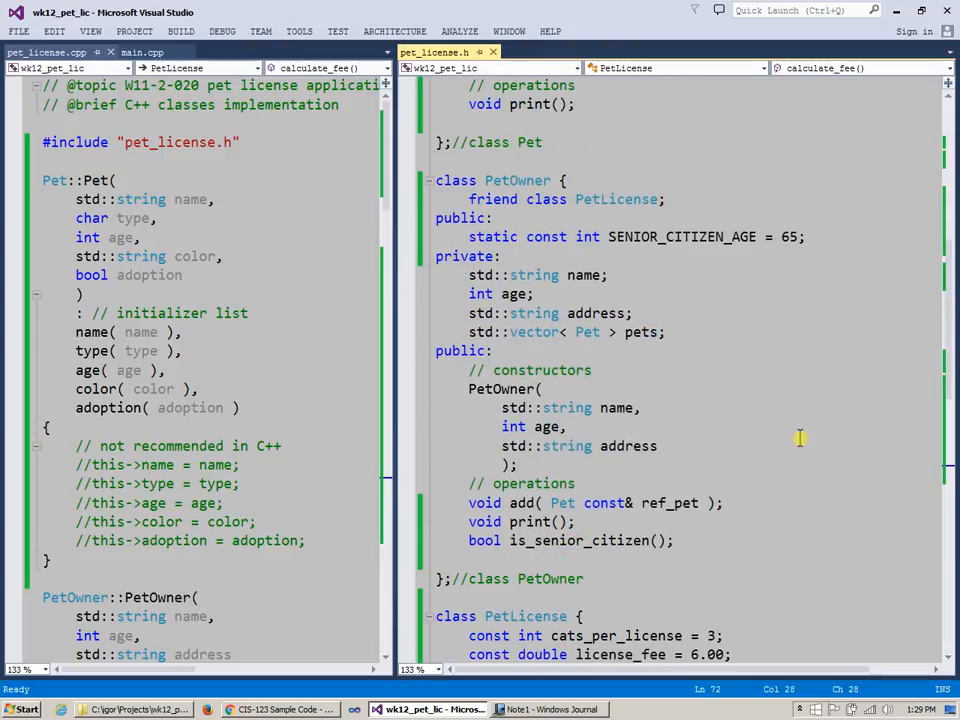
mouse_move(808, 440)
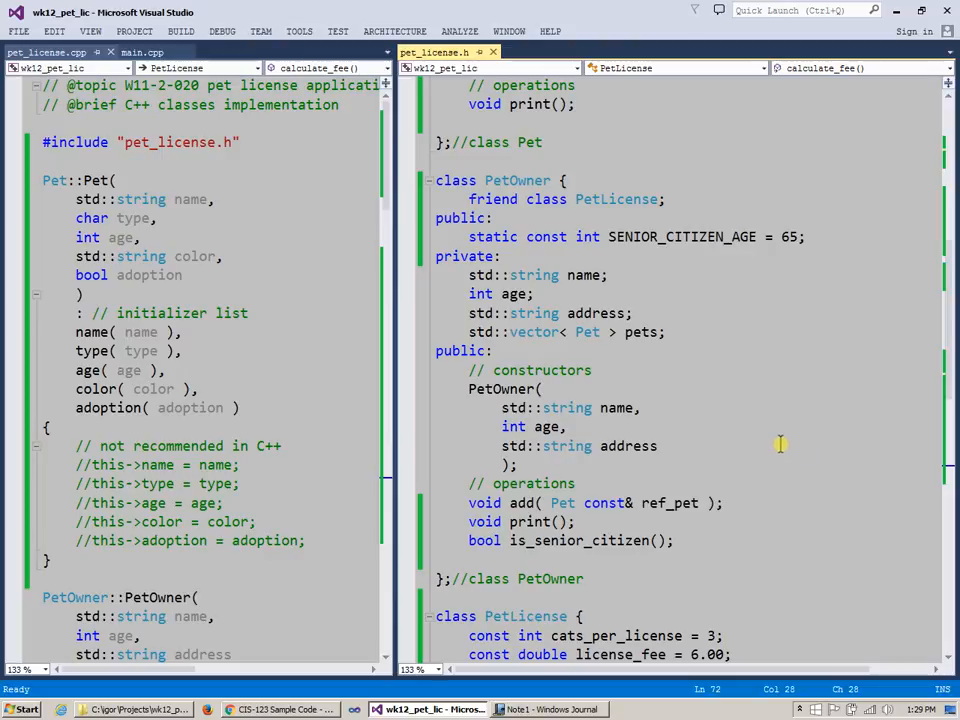
scroll("down", 3)
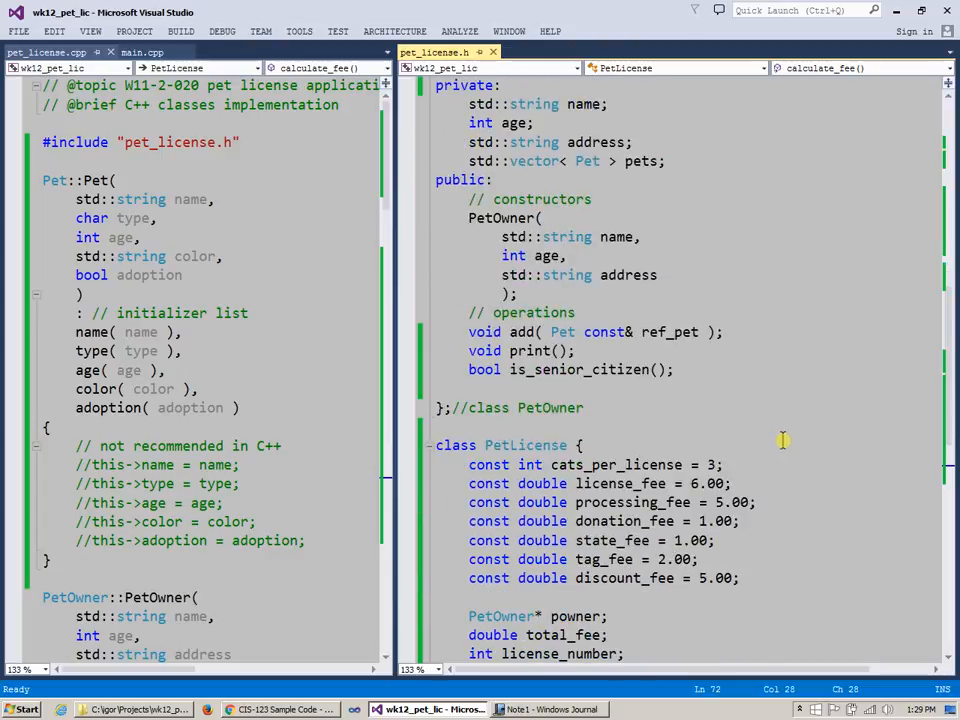
double_click(528, 352)
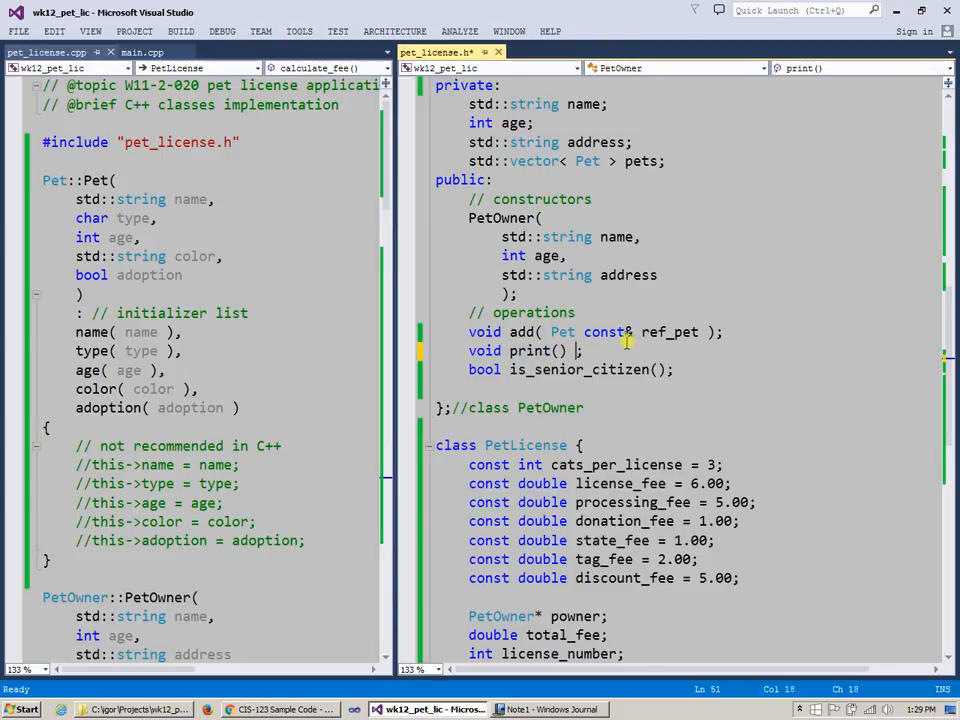
type("const")
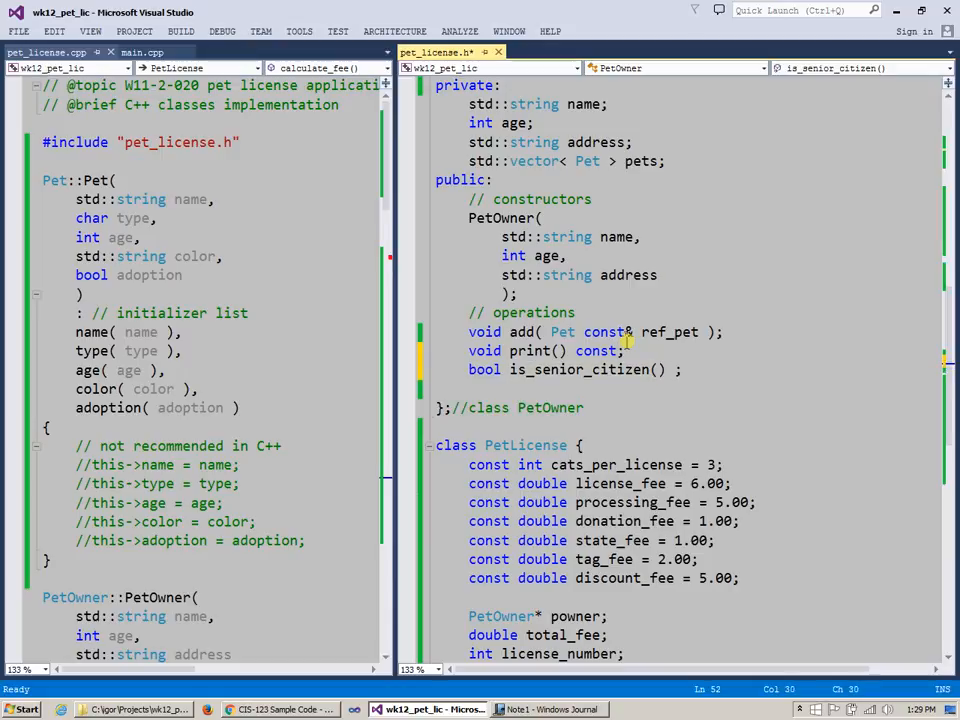
type("const")
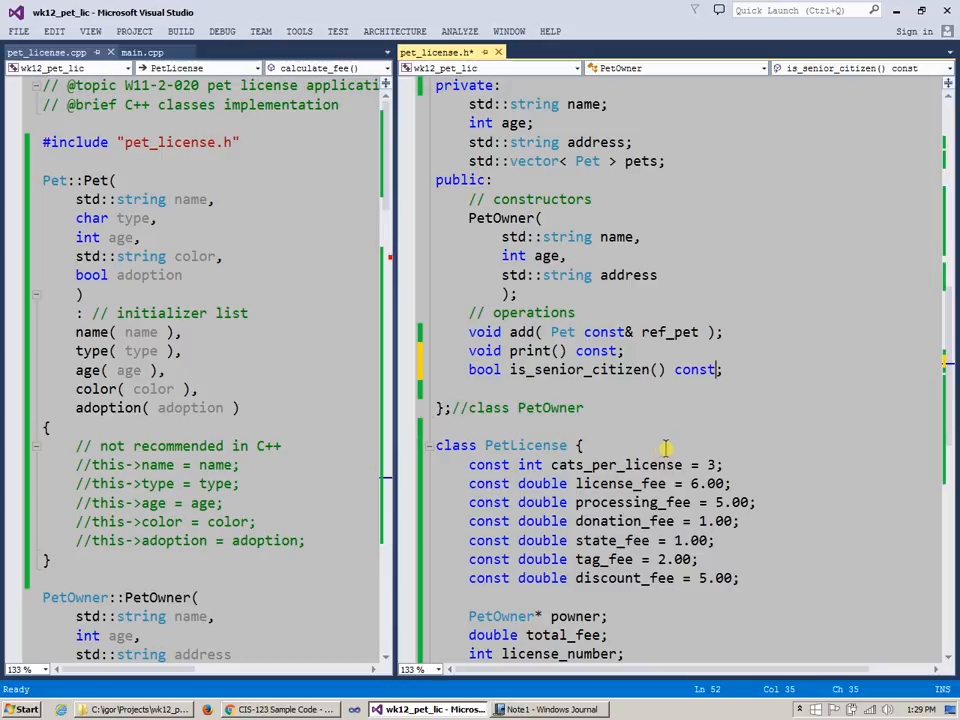
mouse_move(672, 452)
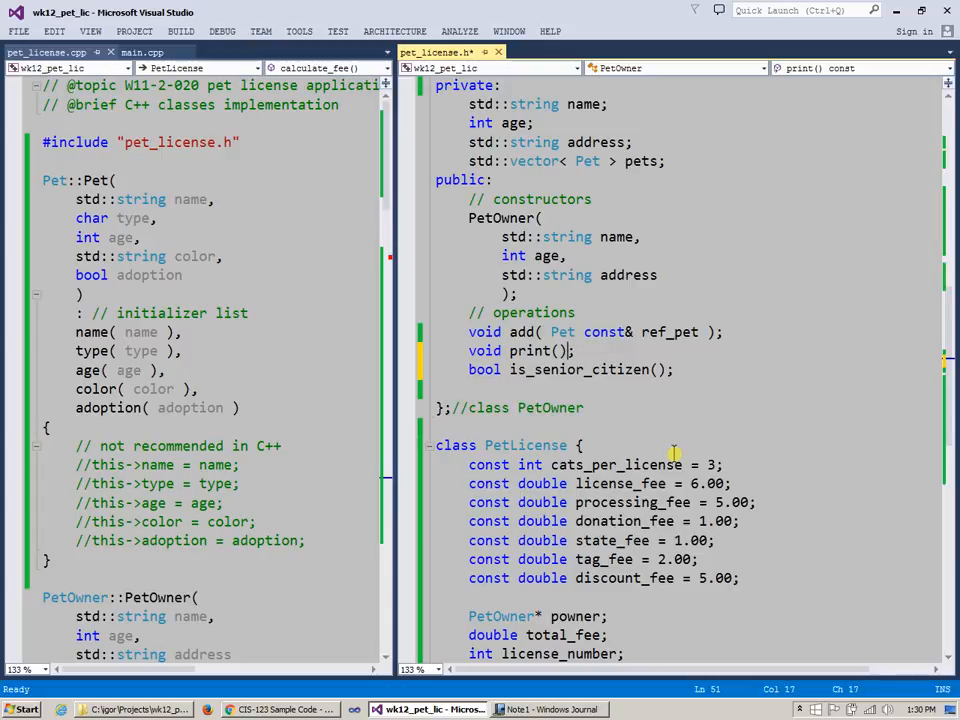
key("ctrl+s")
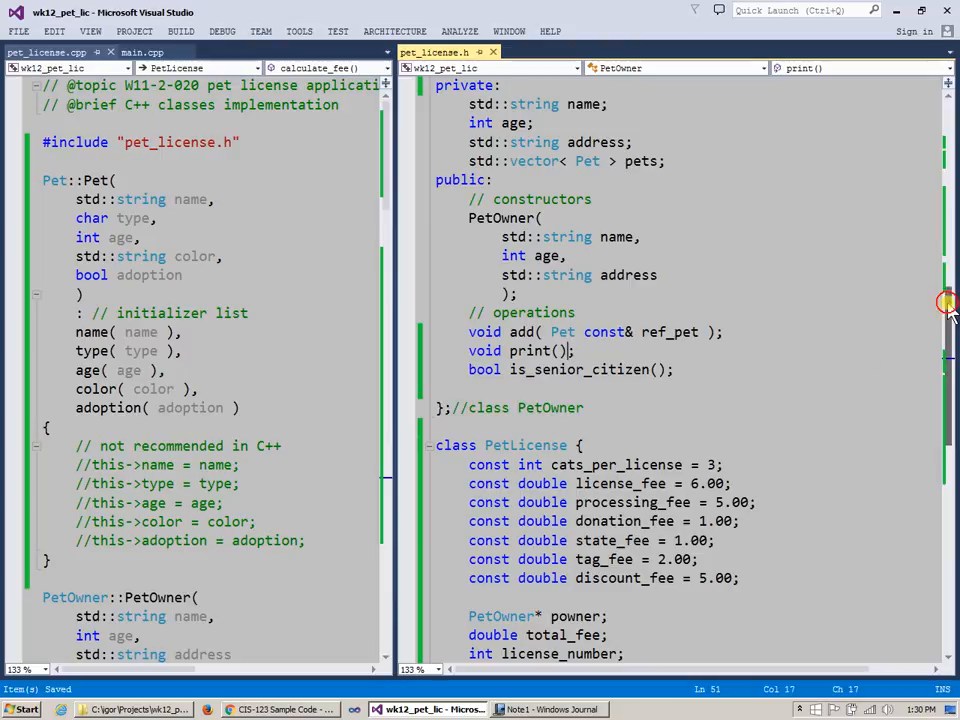
- Scroll pet_license.h down to the PetLicense class declaration
scroll("down", 3)
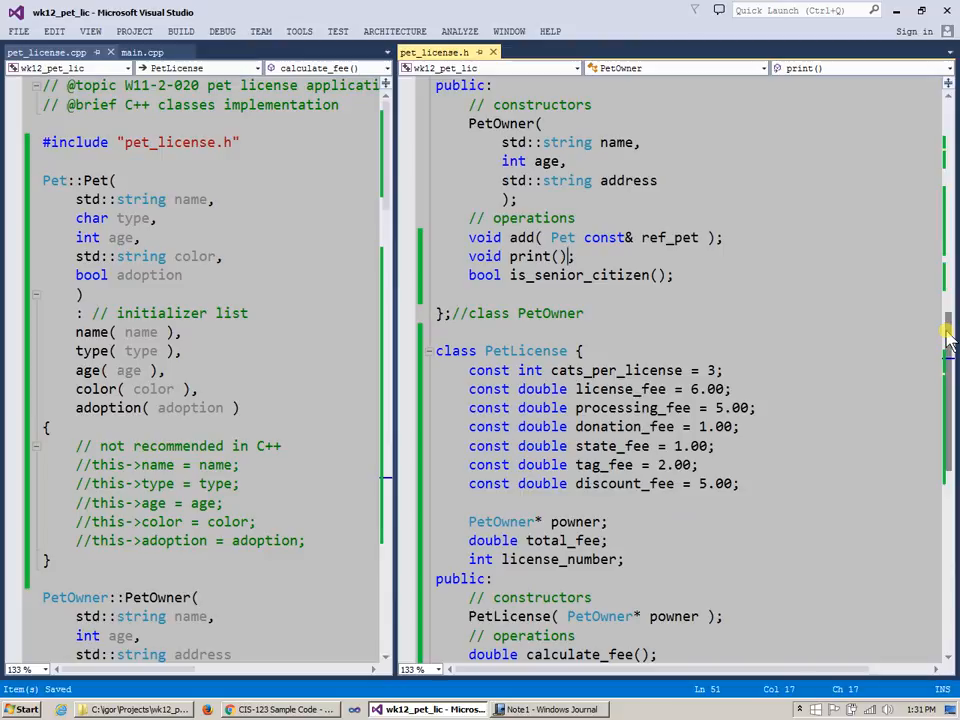
scroll("down", 3)
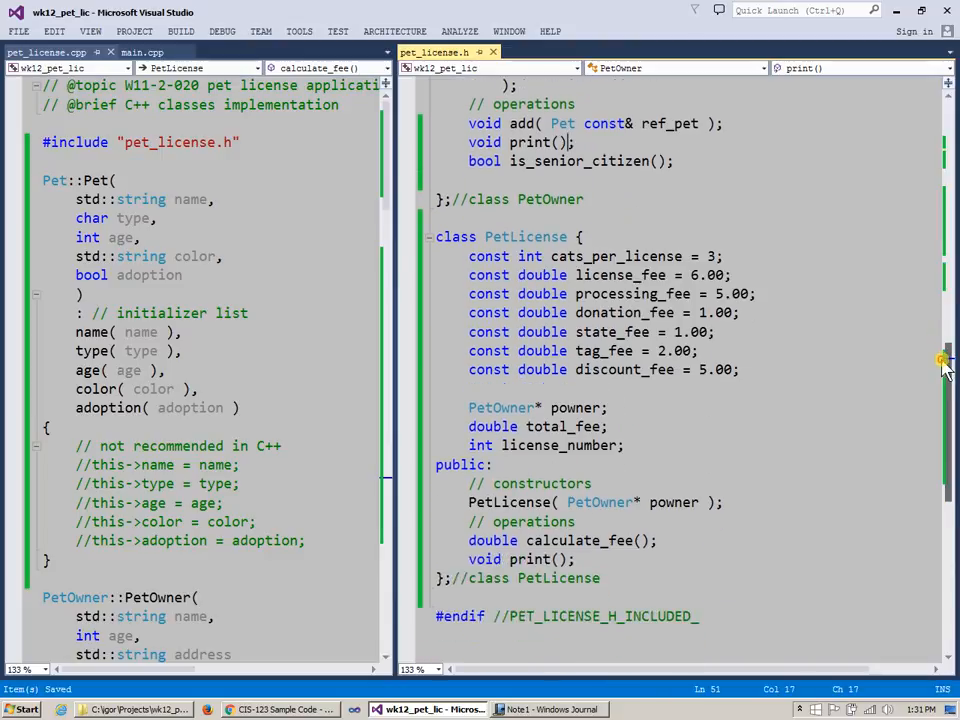
scroll("down", 3)
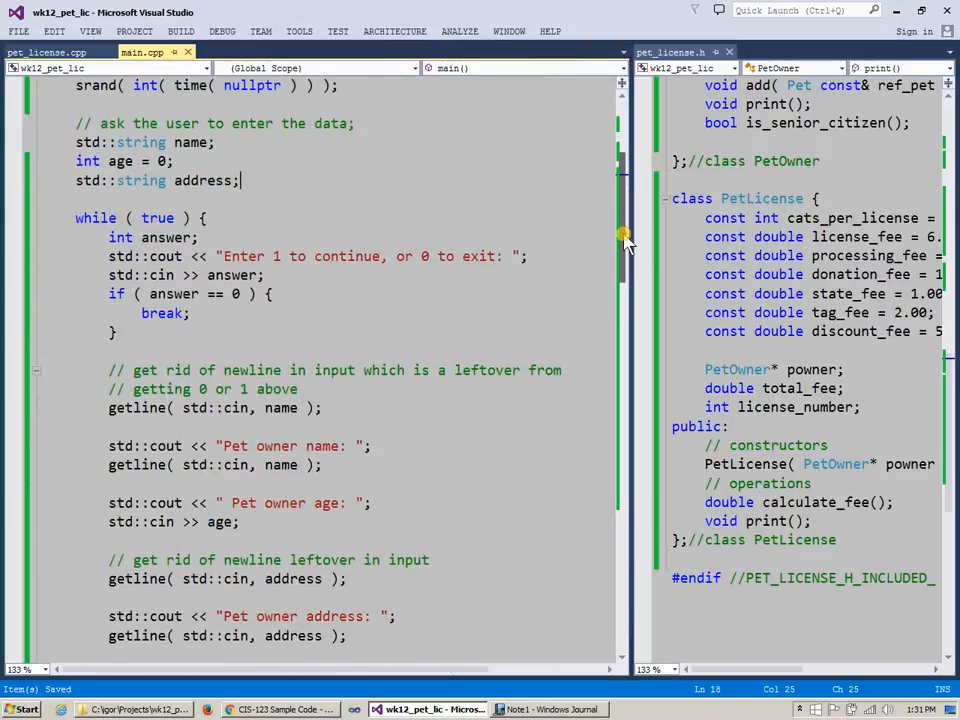
- Walk through main.cpp's pet input loop, marking the adoption question prompt
scroll("down", 3)
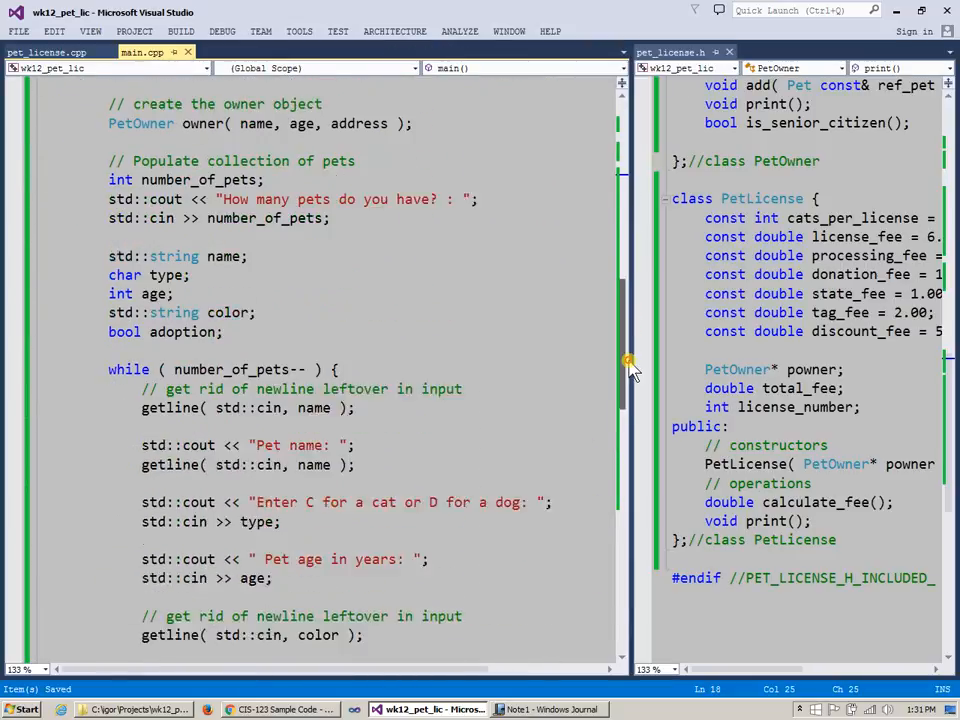
scroll("down", 3)
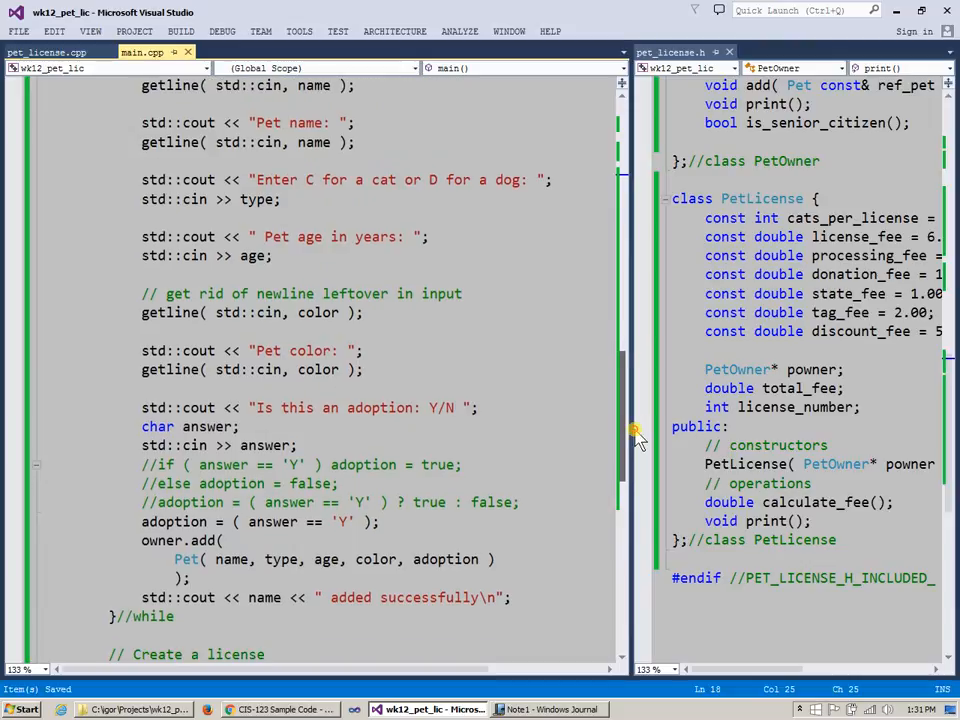
mouse_move(632, 430)
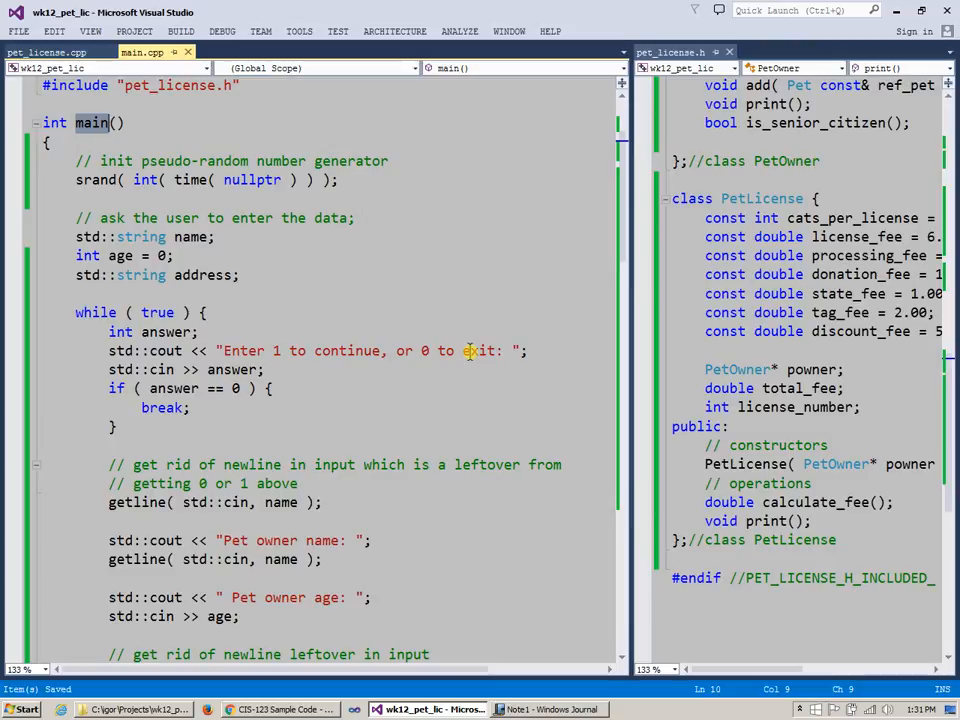
mouse_move(636, 240)
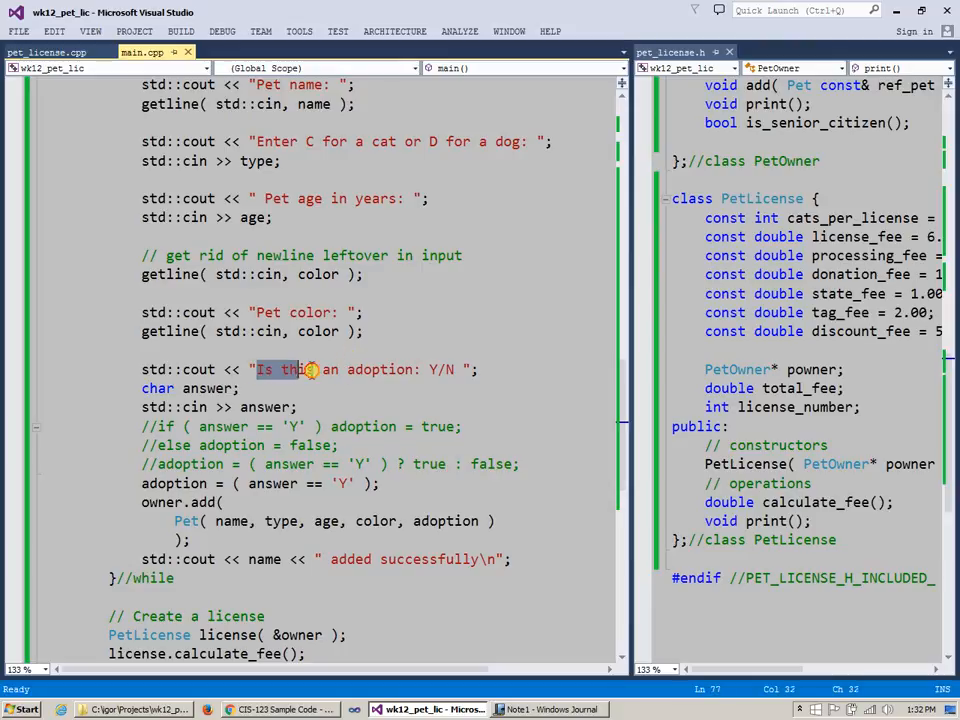
left_click_drag(300, 368, 416, 368)
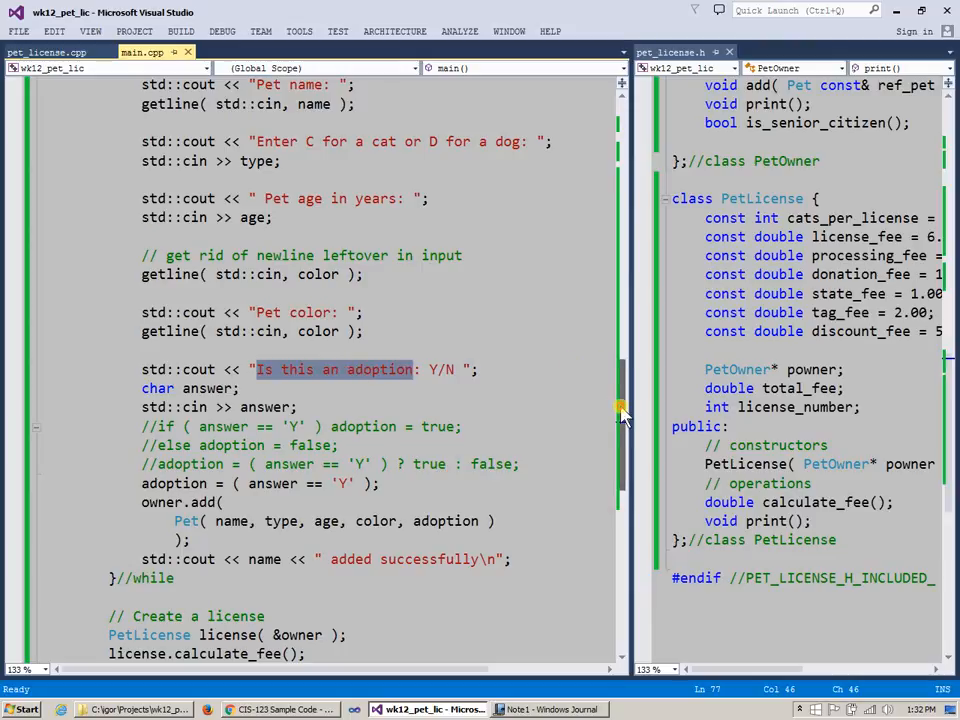
scroll("down", 3)
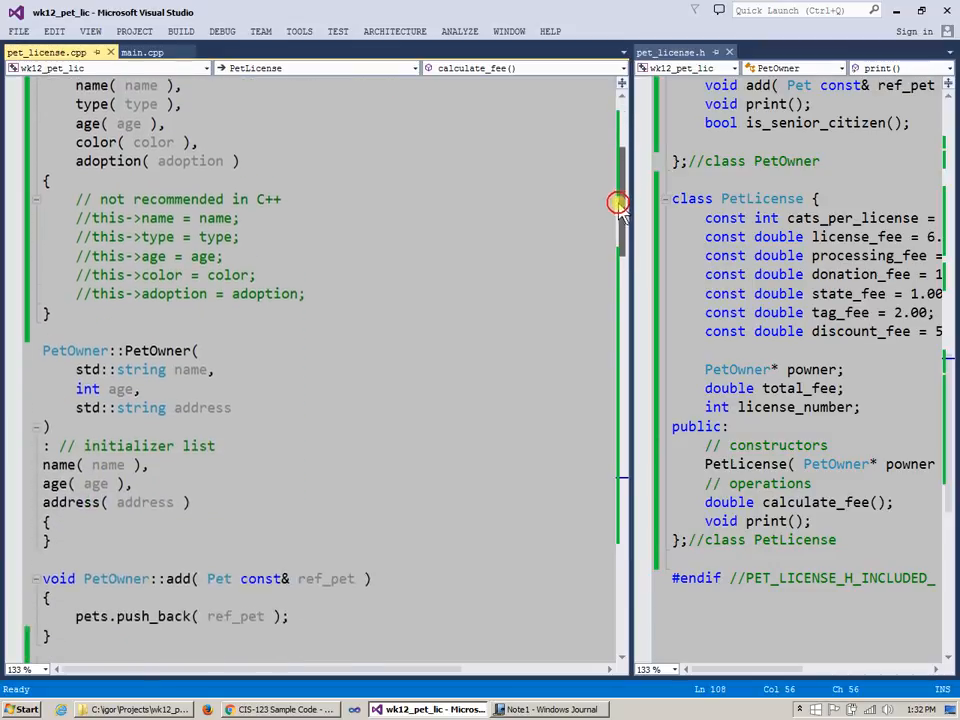
- Scroll pet_license.cpp past PetOwner::print and Pet::print to PetLicense::calculate_fee()
scroll("down", 3)
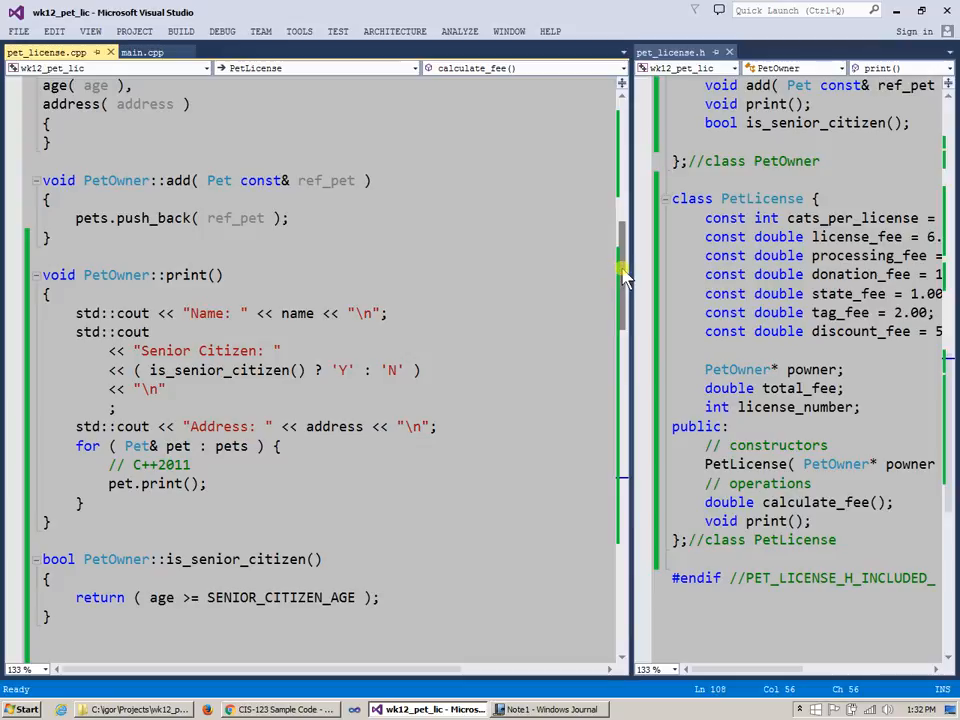
scroll("down", 3)
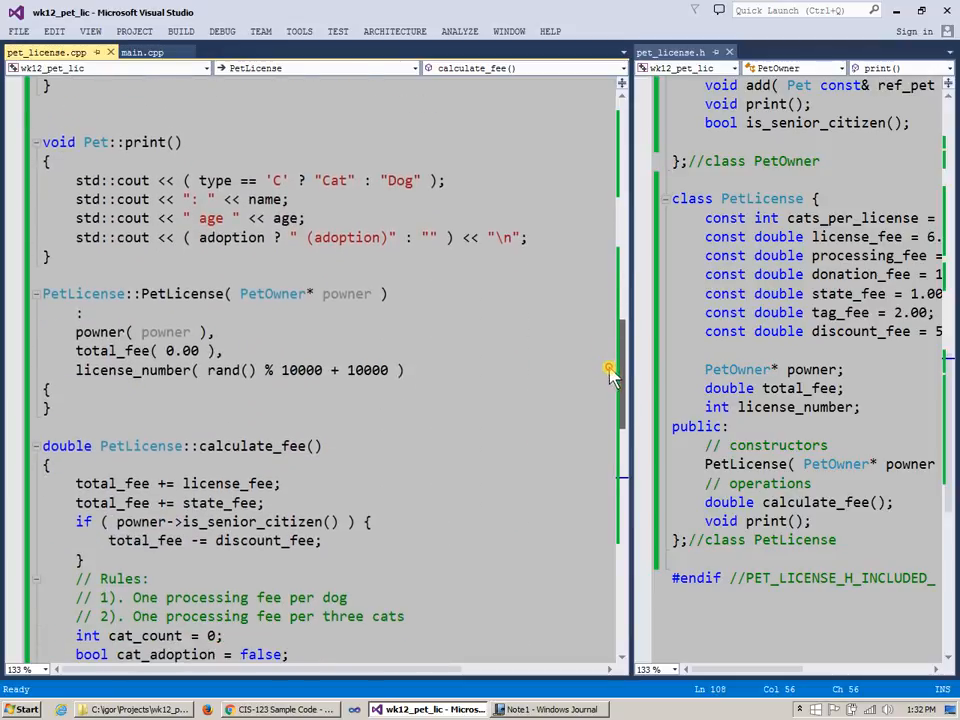
scroll("down", 3)
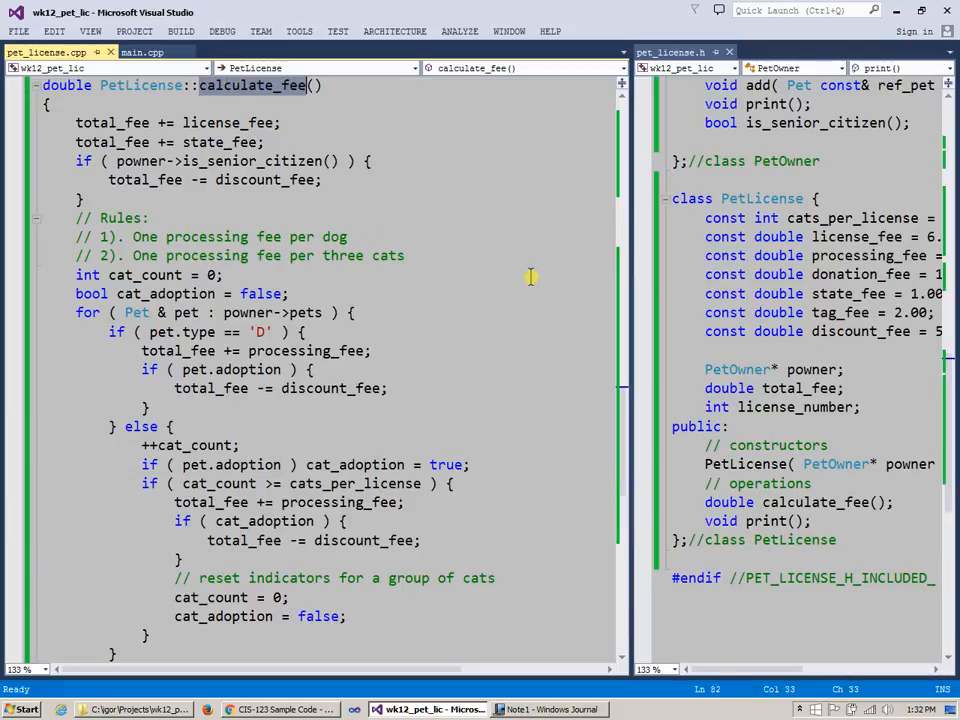
mouse_move(856, 356)
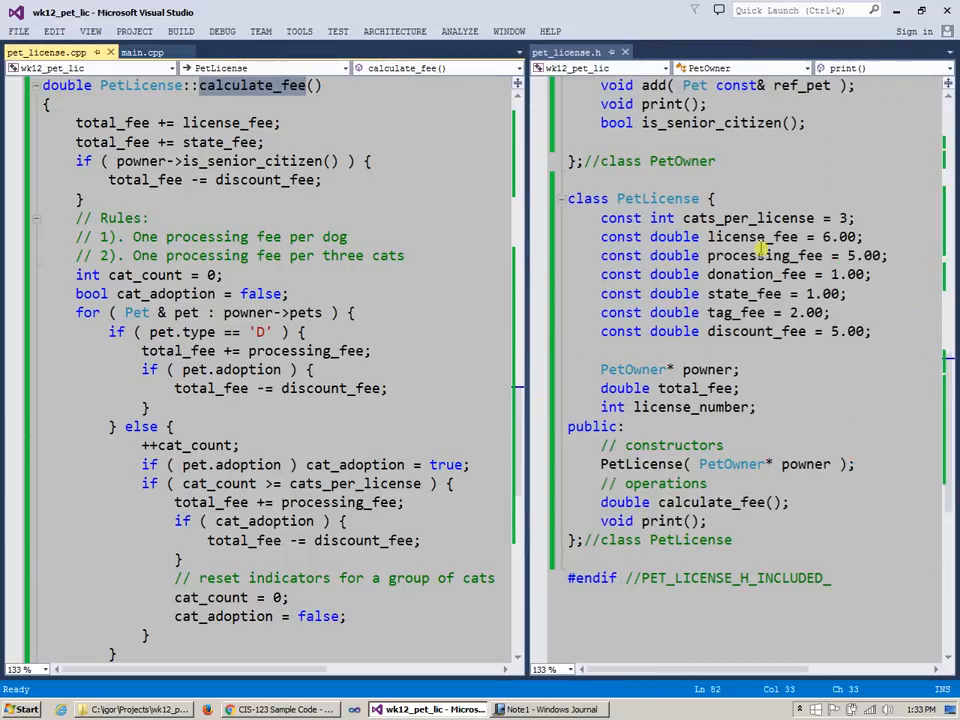
mouse_move(772, 340)
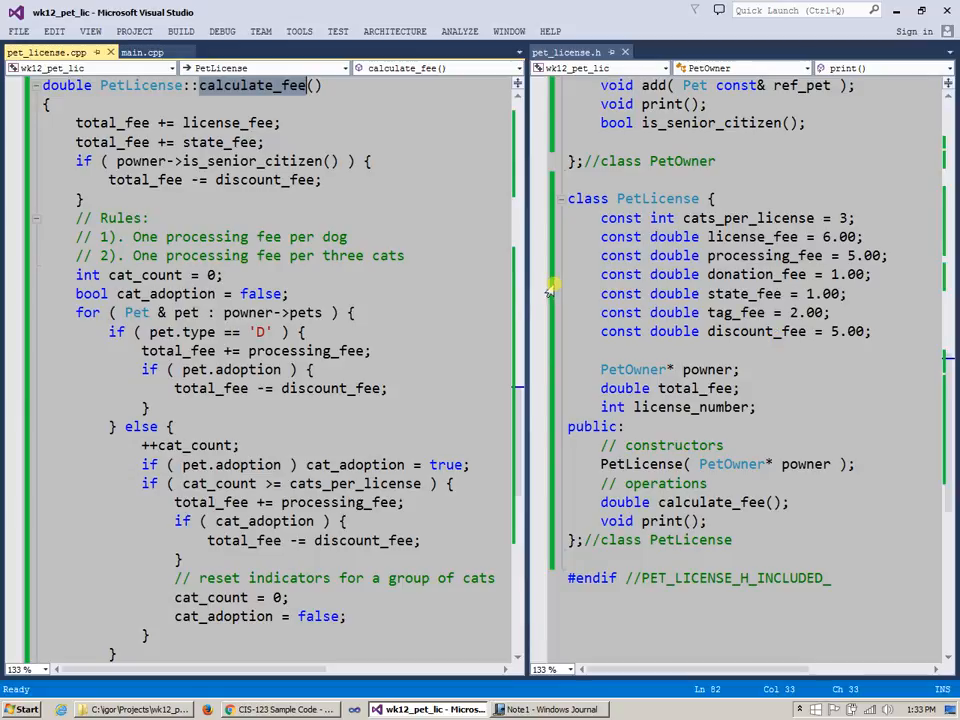
scroll("down", 3)
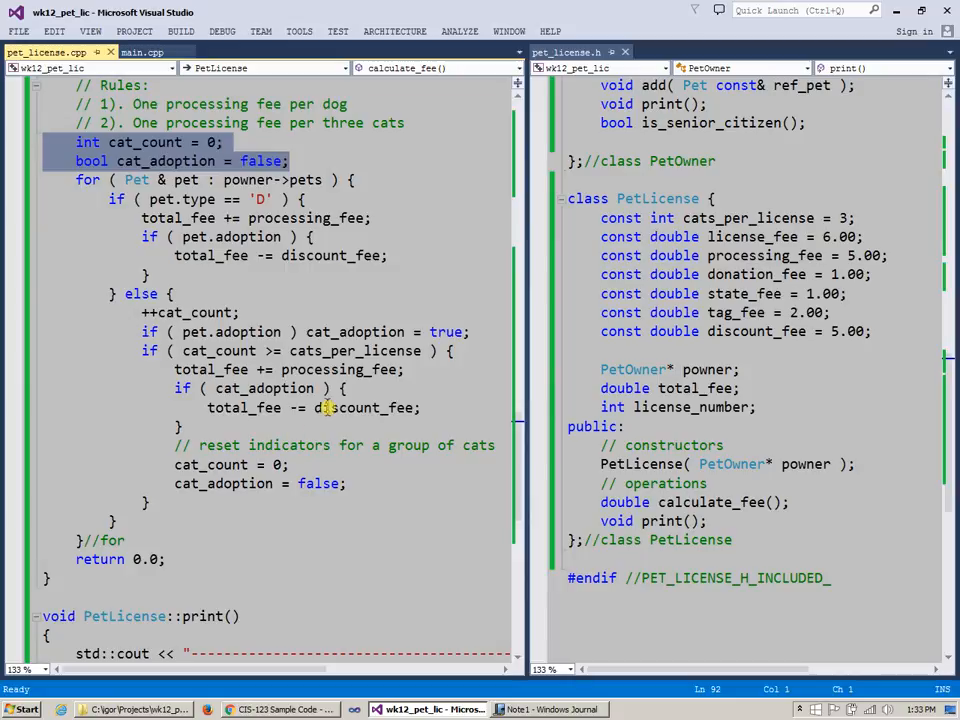
double_click(364, 408)
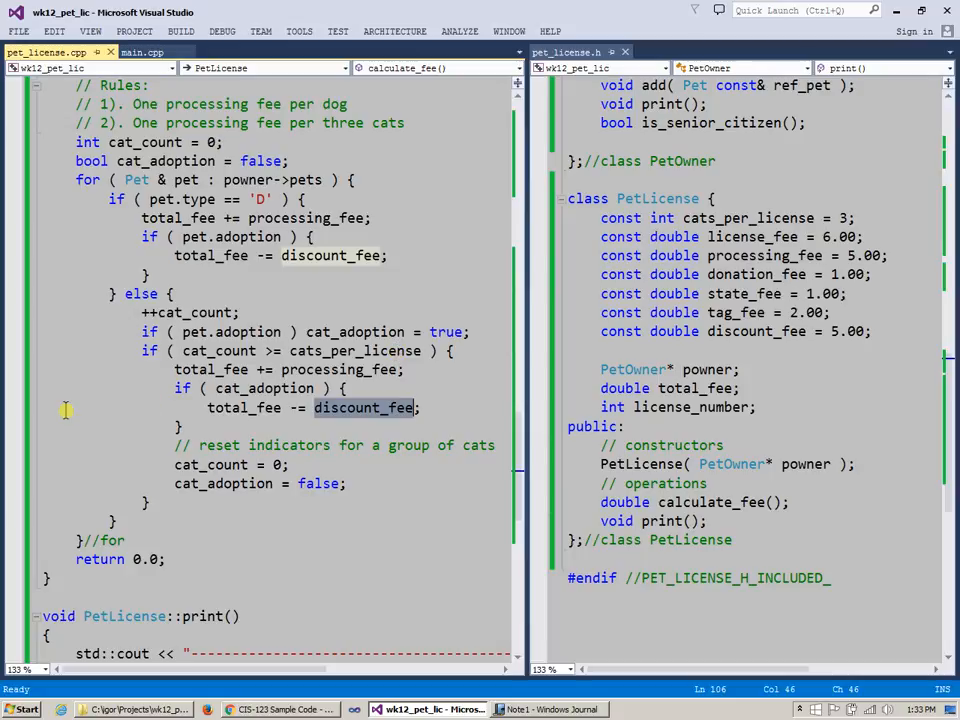
mouse_move(140, 478)
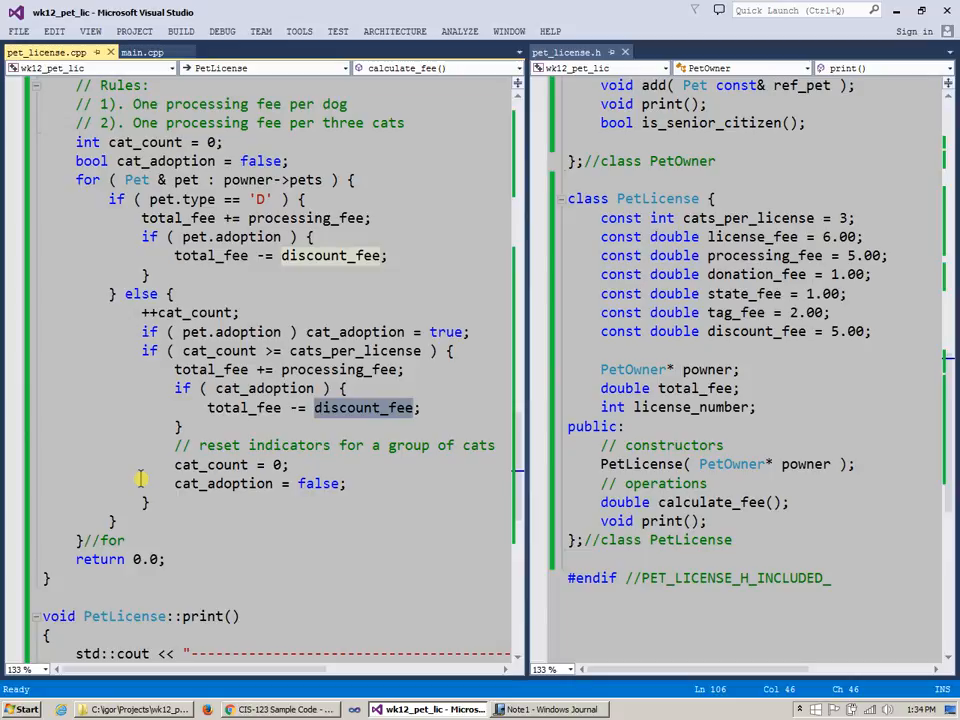
mouse_move(240, 444)
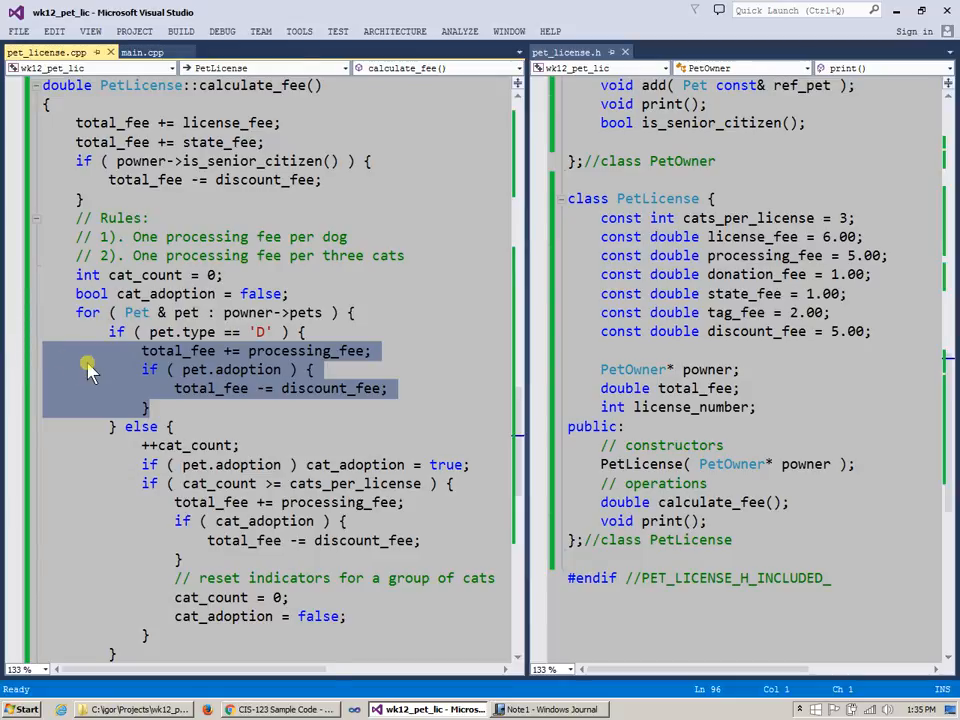
- Mark the cat fee rules in calculate_fee, then bring the Windows Journal note Note1 to the front
left_click(204, 430)
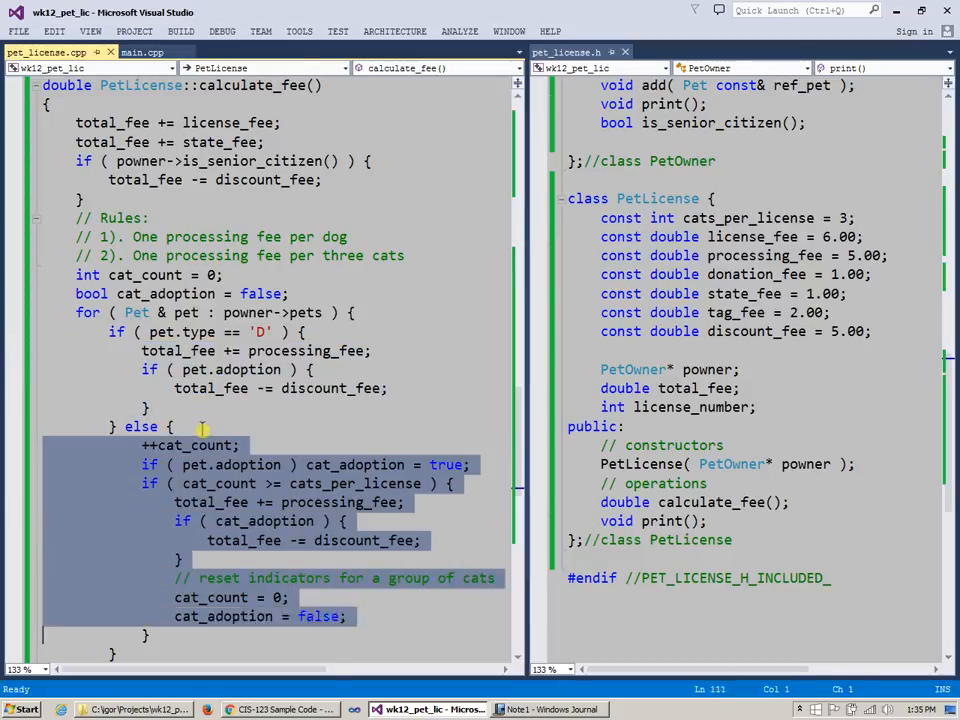
scroll("down", 3)
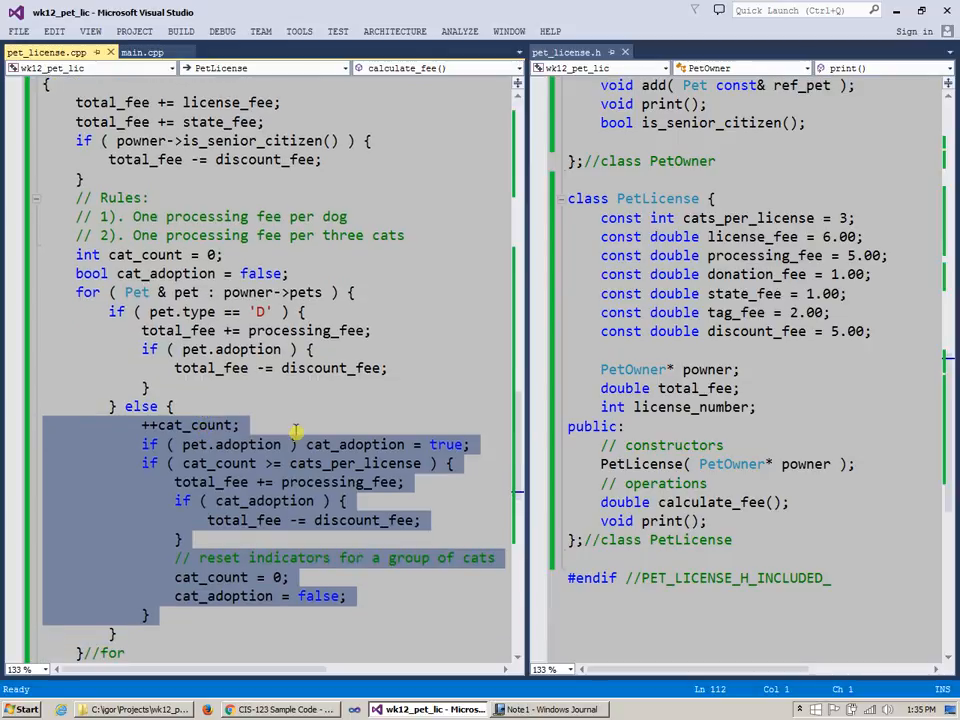
mouse_move(340, 410)
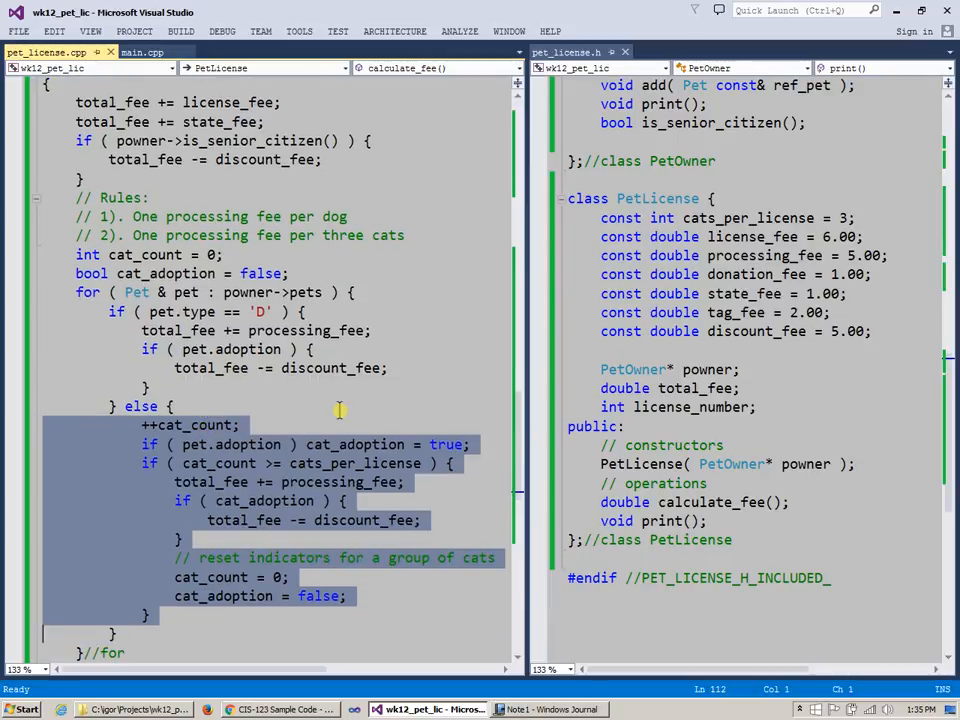
mouse_move(370, 380)
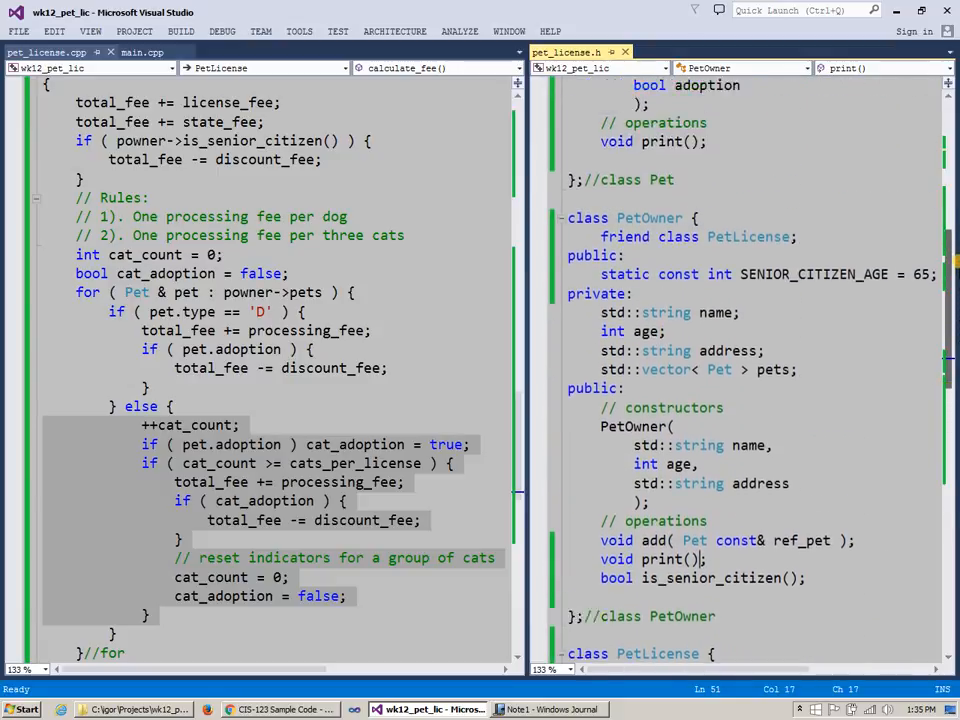
scroll("up", 3)
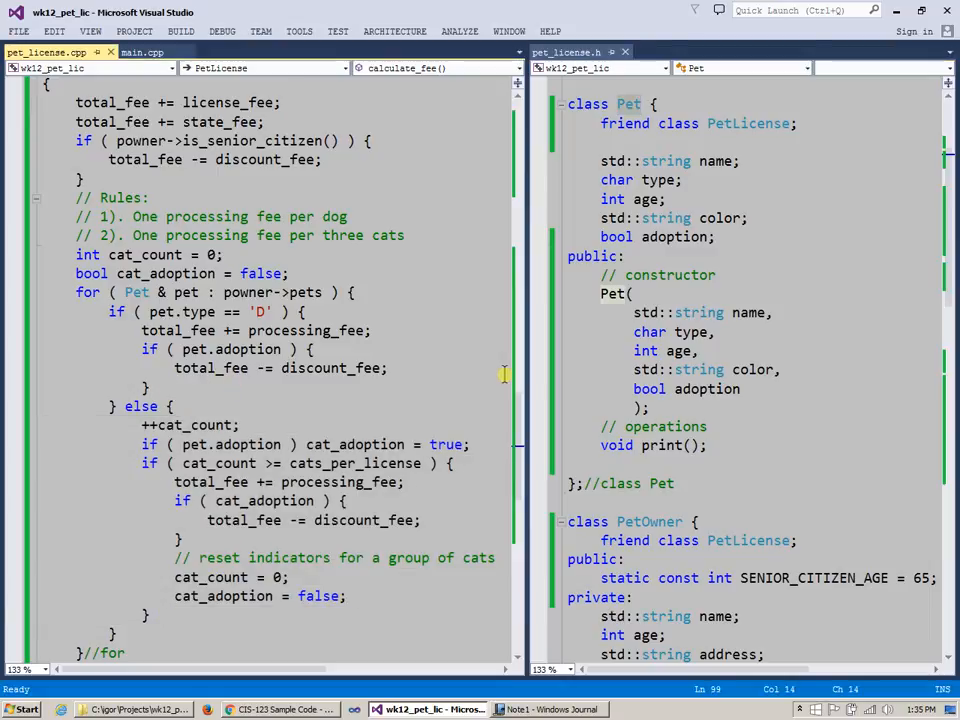
mouse_move(490, 368)
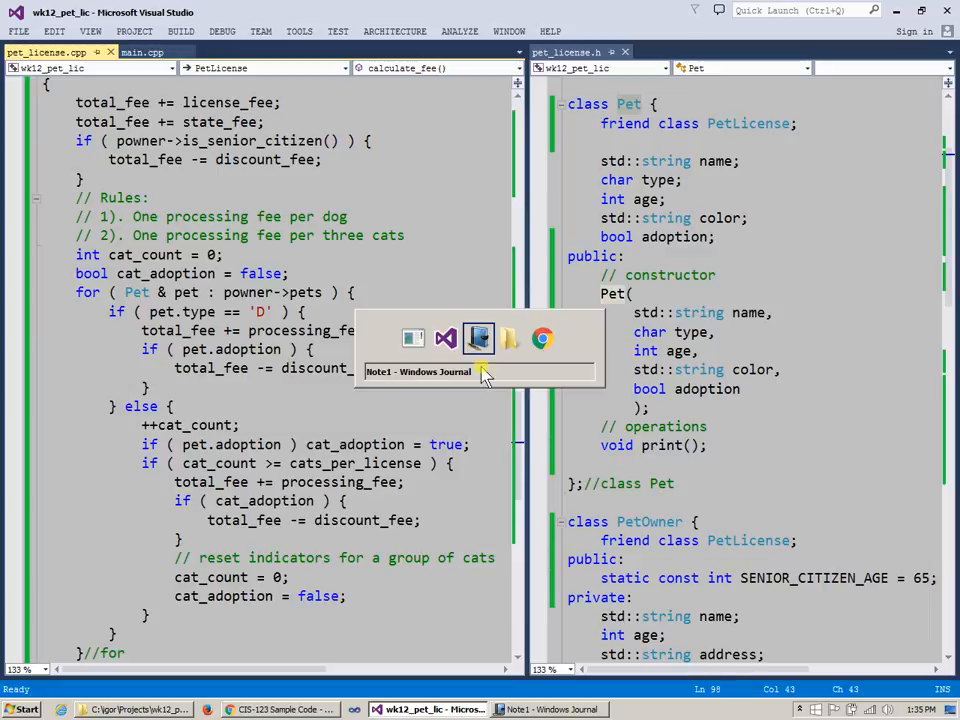
left_click(478, 338)
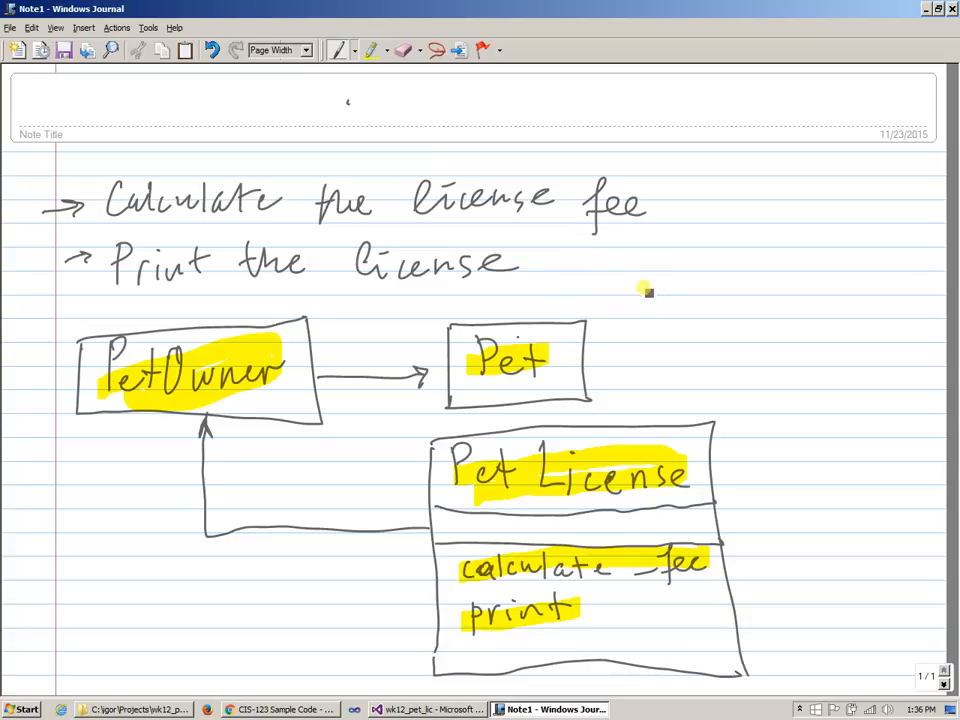
mouse_move(710, 246)
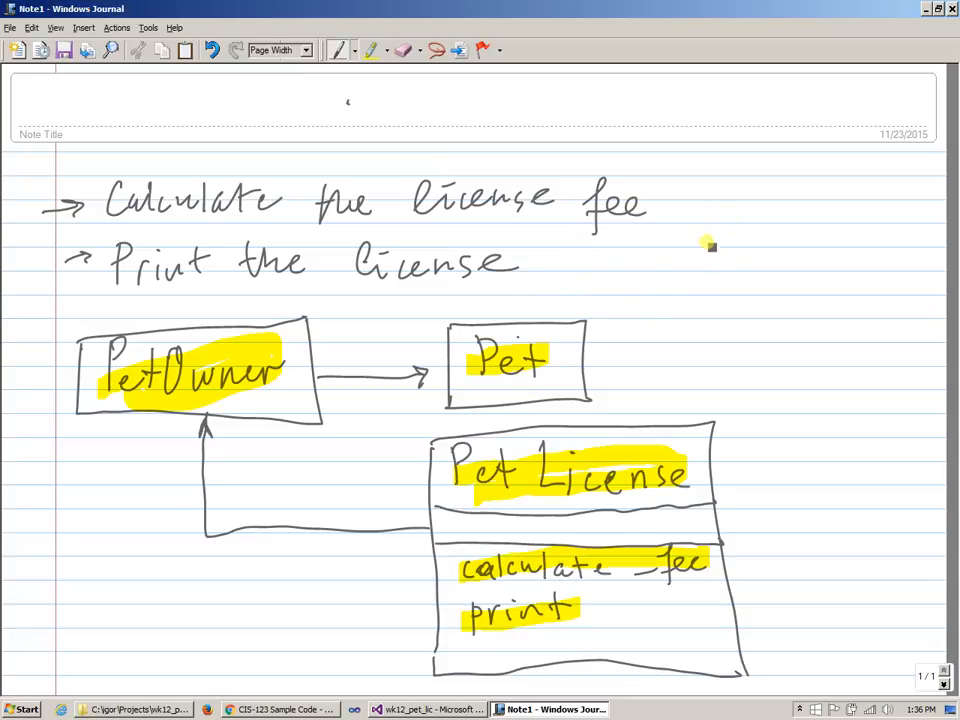
- Draw Cat and Dog boxes right of Pet with inheritance arrows to Pet, then return to the code
left_click_drag(690, 256, 744, 256)
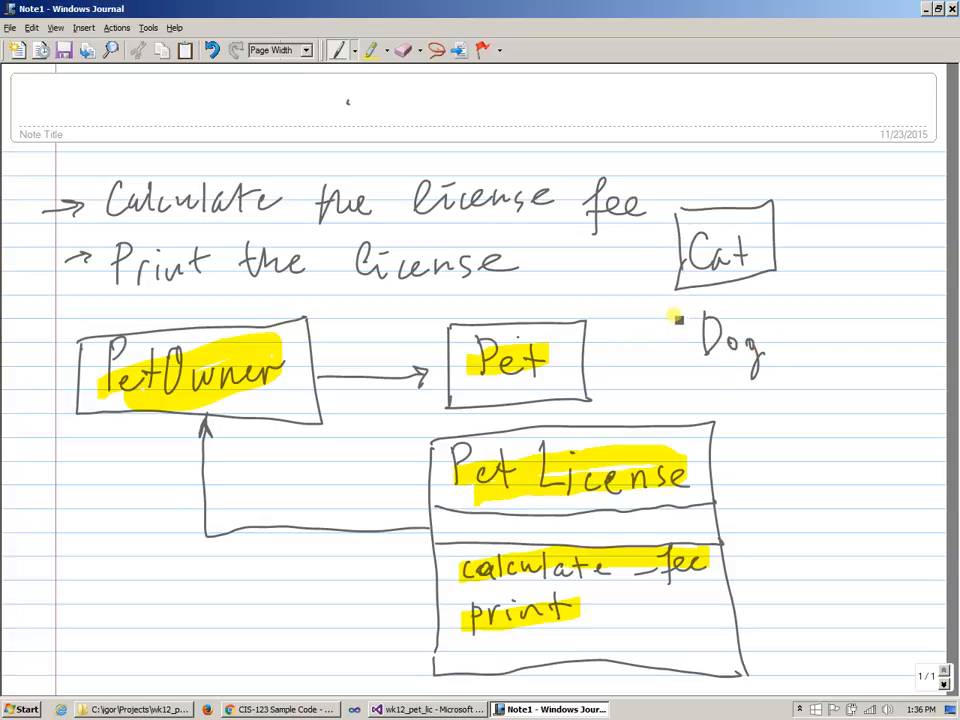
left_click_drag(660, 304, 816, 390)
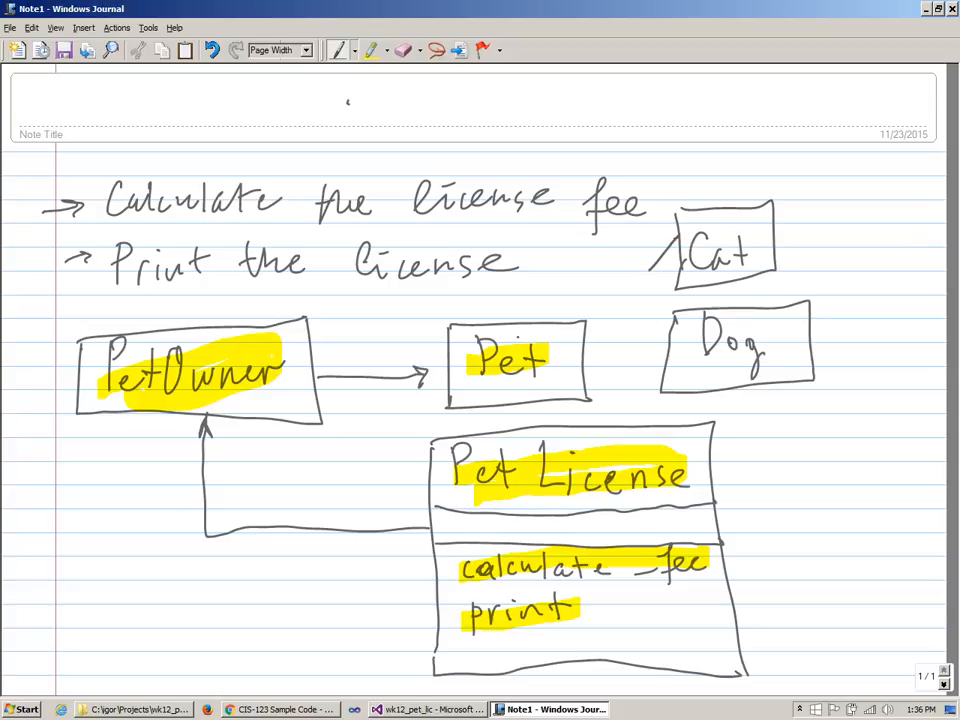
left_click_drag(584, 320, 676, 244)
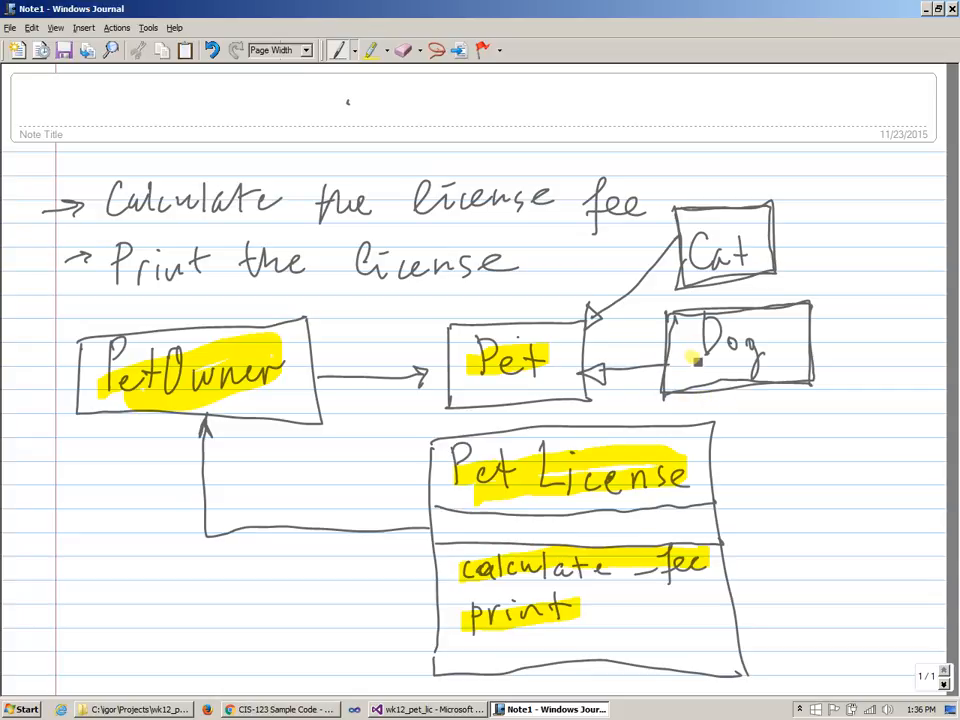
left_click(428, 708)
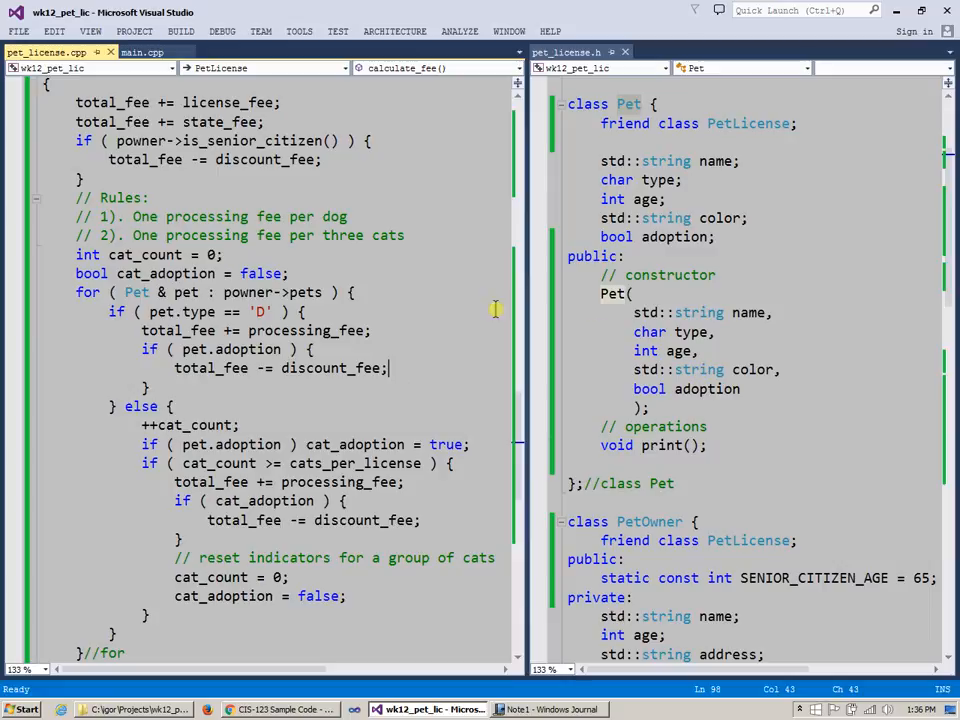
mouse_move(116, 324)
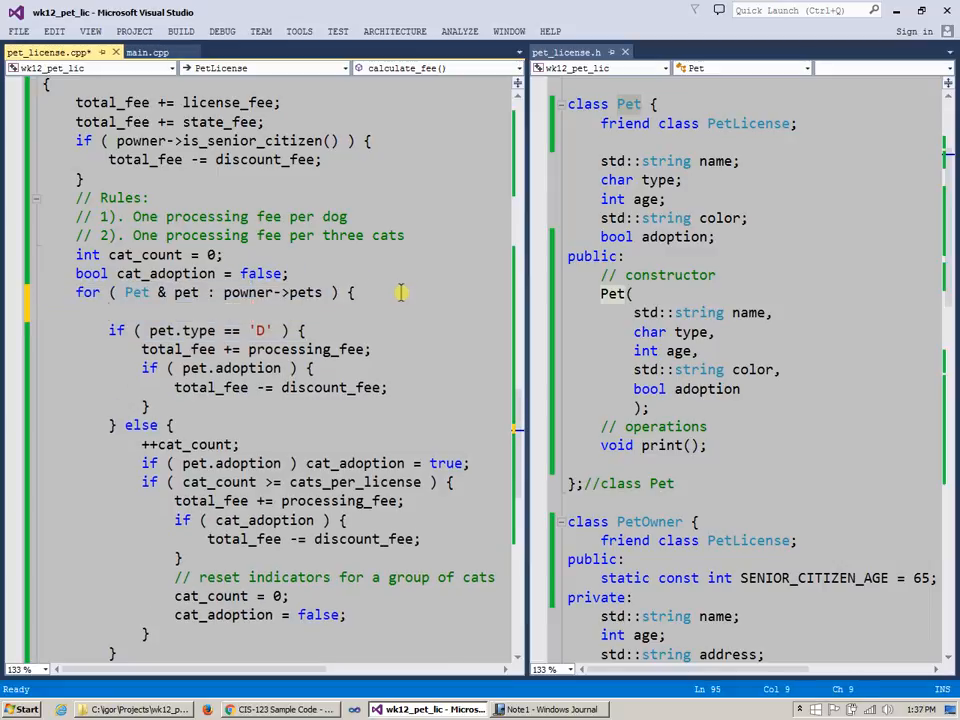
- Write total_fee += pet.calculate_fee(); as the first line of the pets loop
type("pet.co")
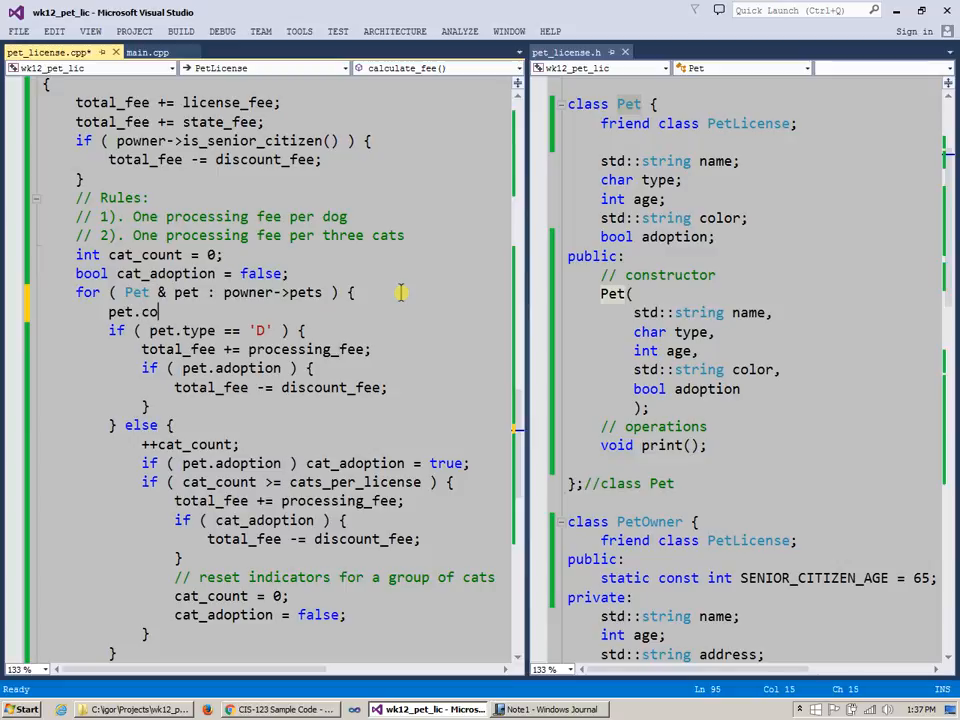
type("mpute")
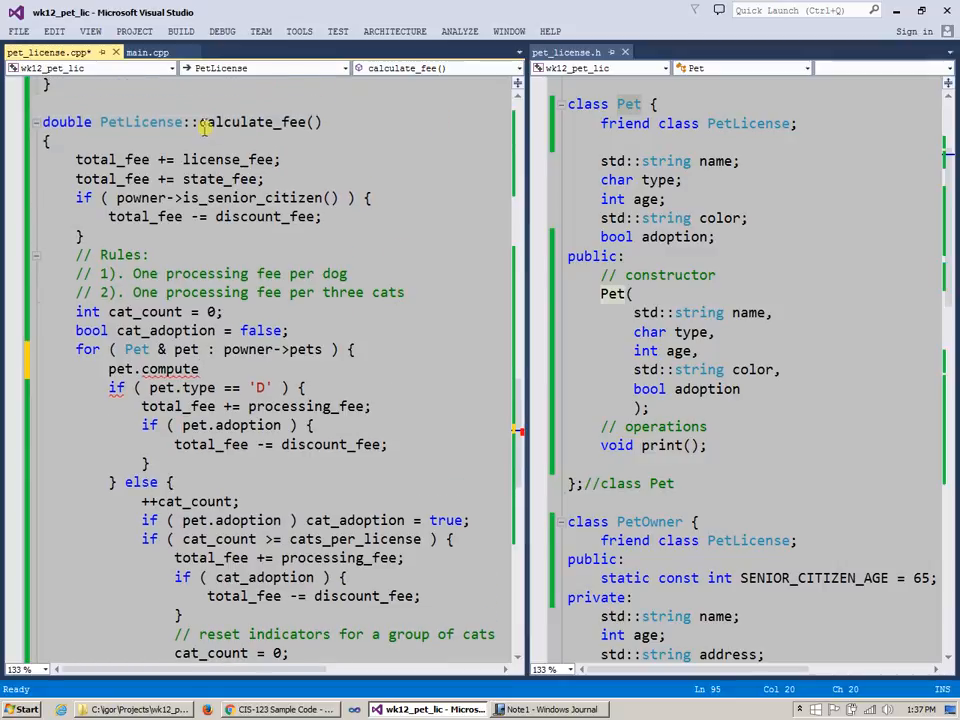
double_click(256, 122)
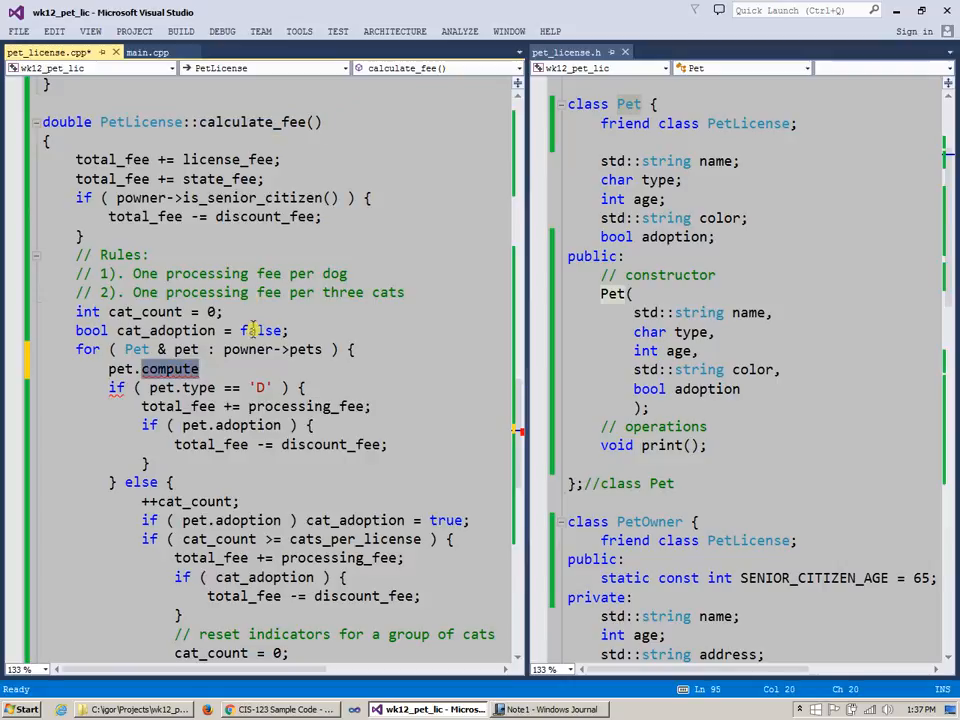
type("calculate_fee();")
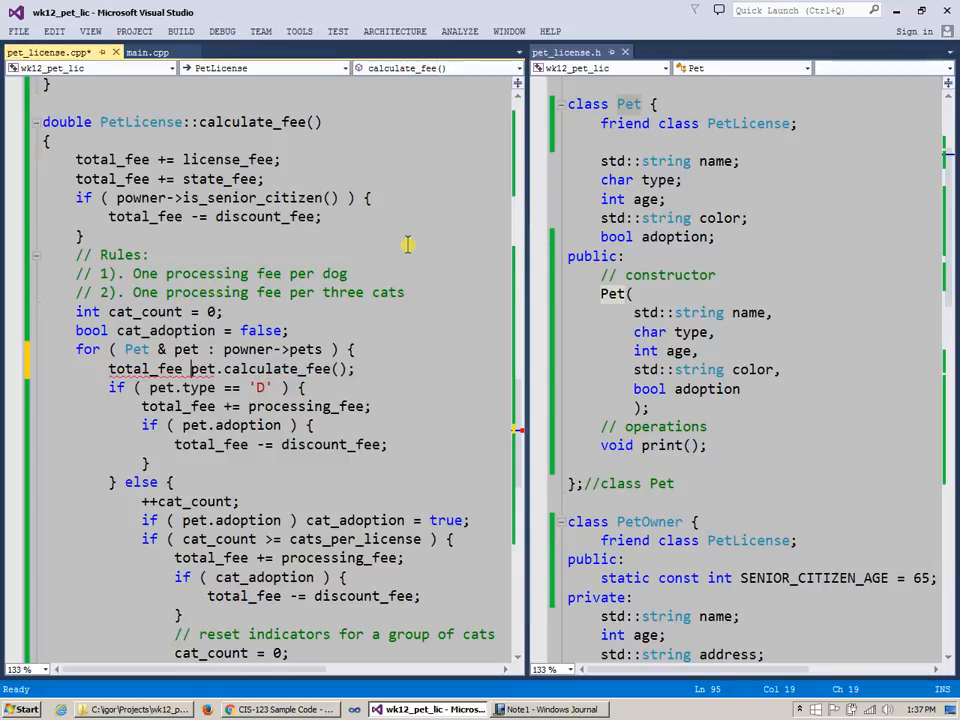
type("+=")
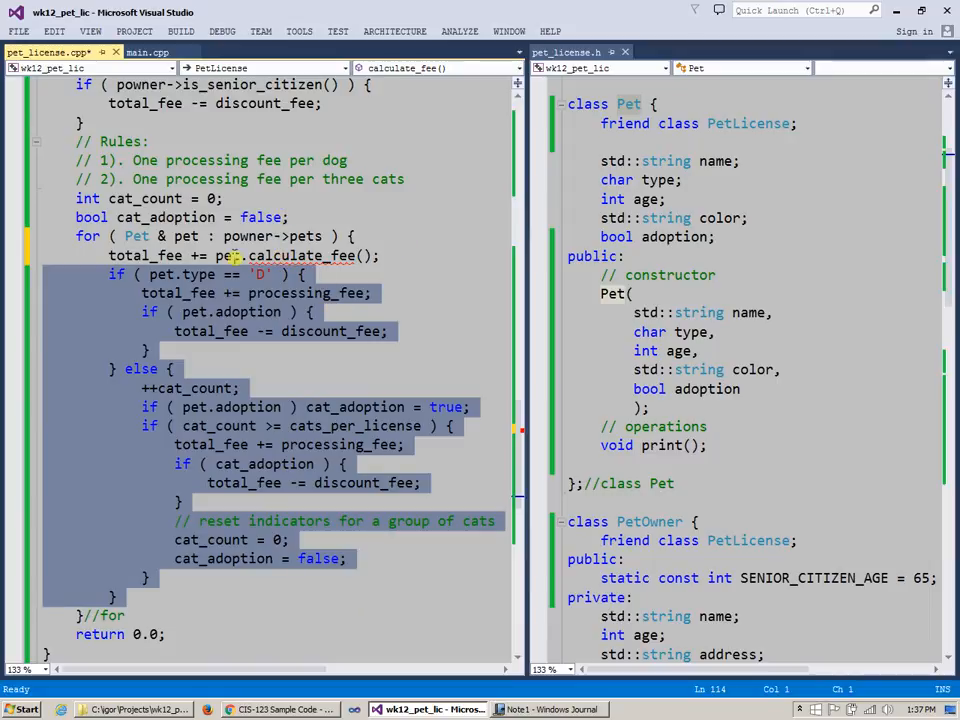
left_click(144, 256)
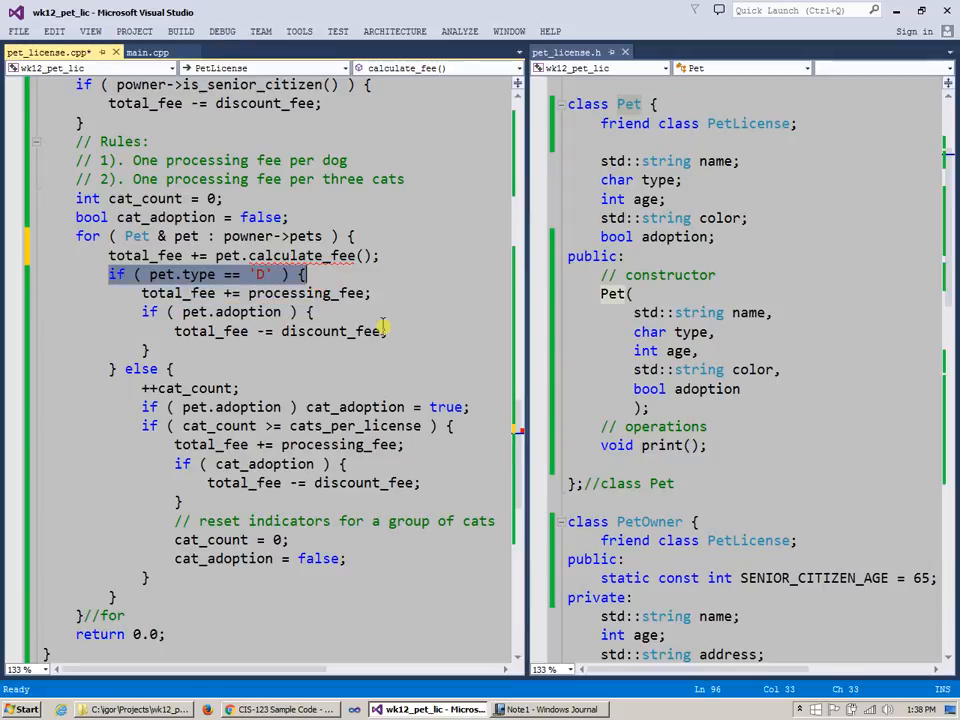
left_click(140, 368)
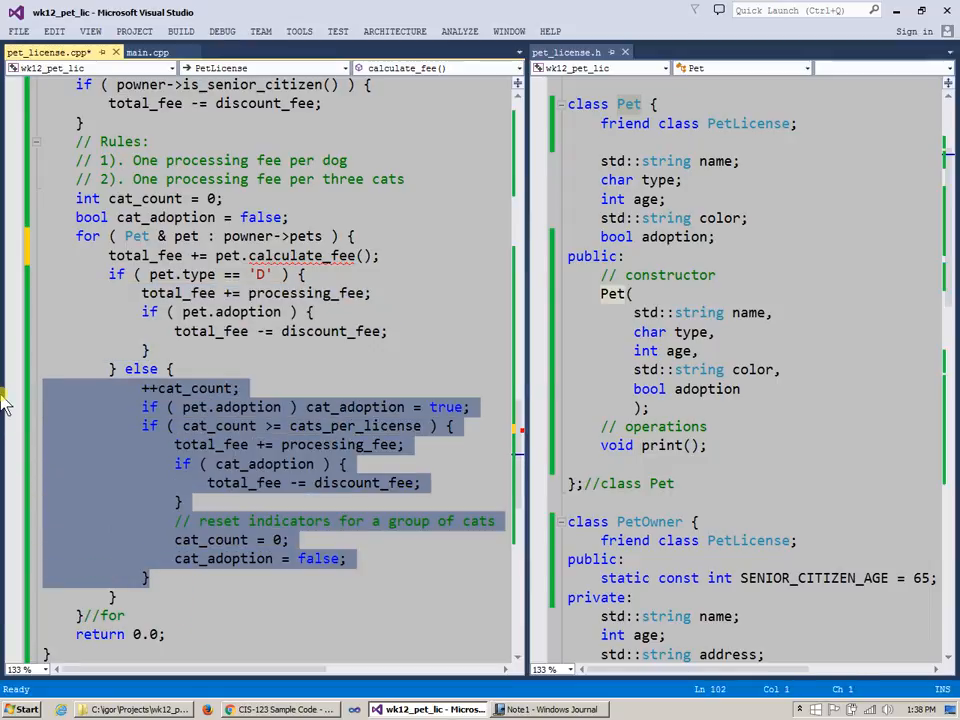
left_click(548, 708)
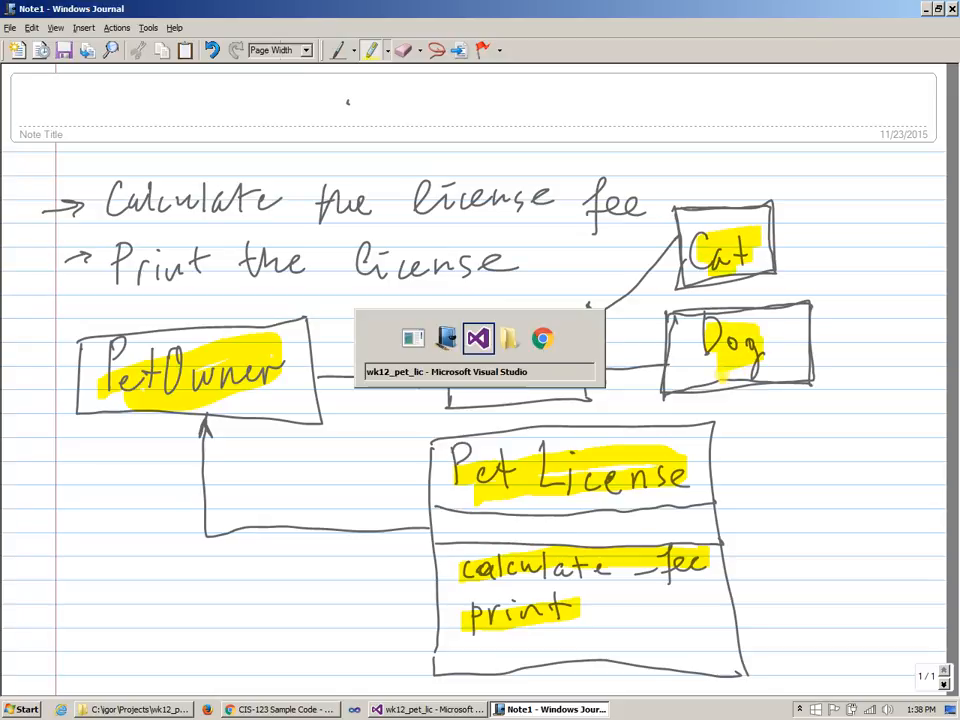
left_click(478, 338)
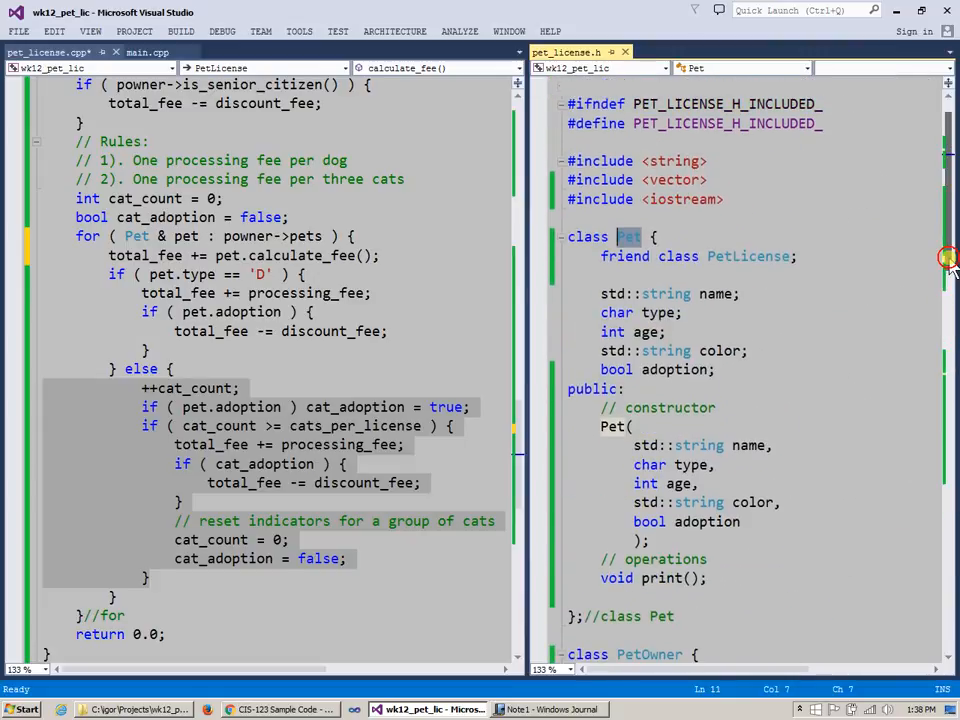
- Scroll to the PetOwner class, select its pets vector, then bring the Journal diagram forward
scroll("down", 3)
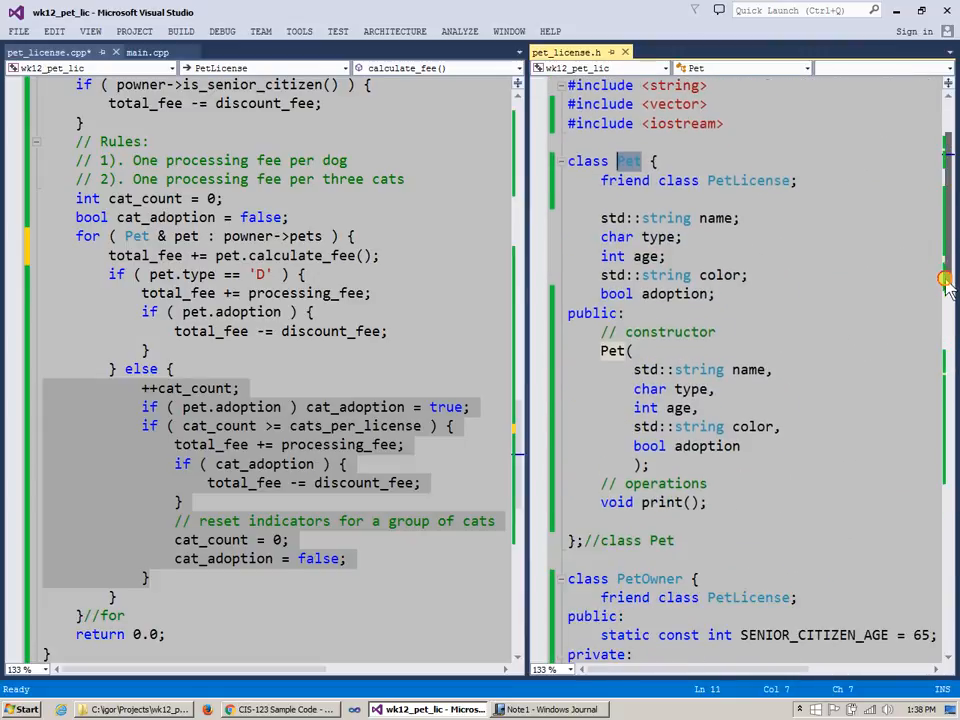
scroll("down", 3)
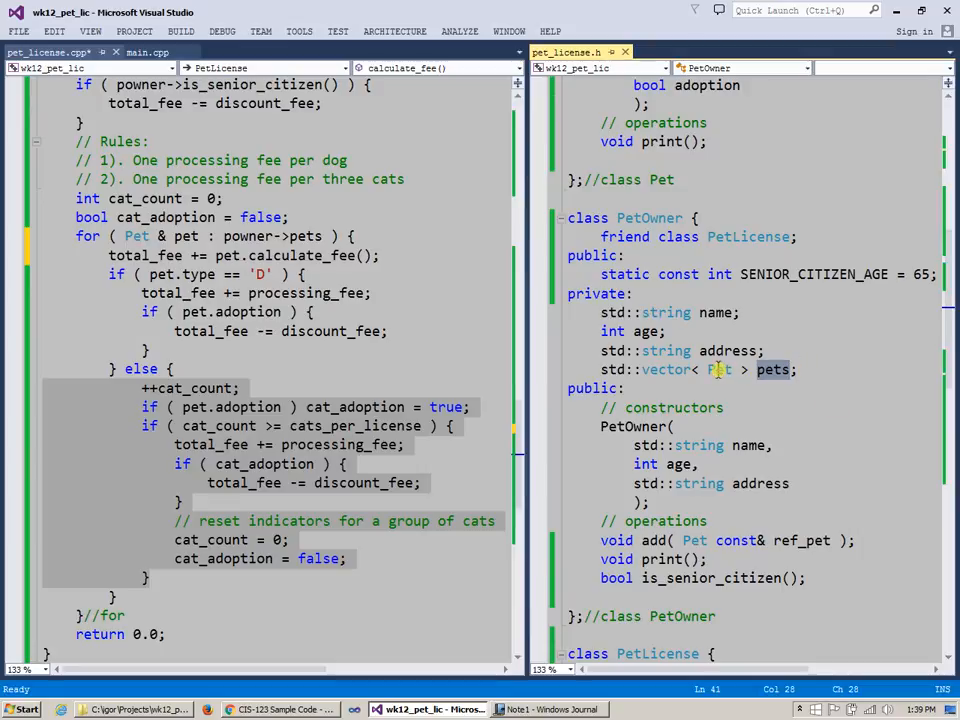
double_click(718, 368)
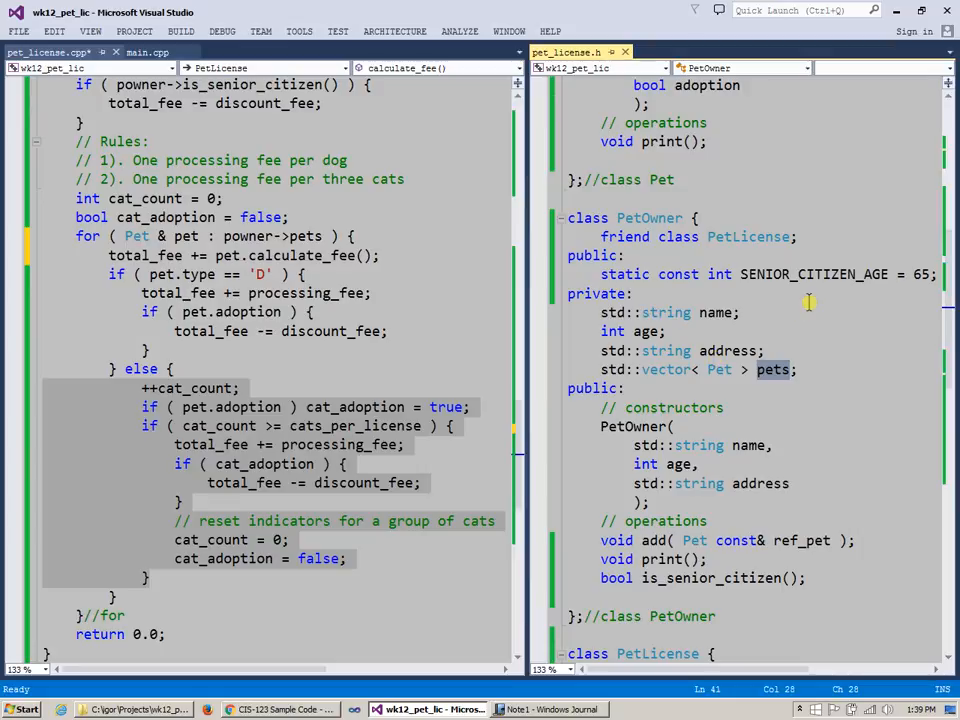
left_click(548, 708)
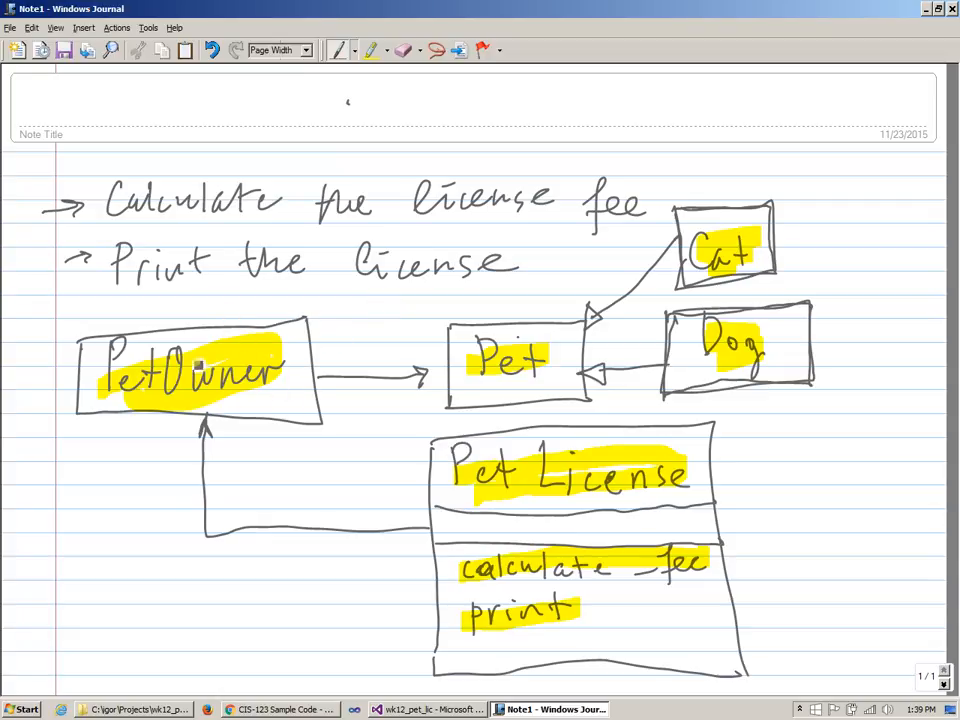
- Label the arrows 'has' and 'is', circle Pet, Cat and Dog in blue, then return to the code
left_click_drag(340, 330, 364, 360)
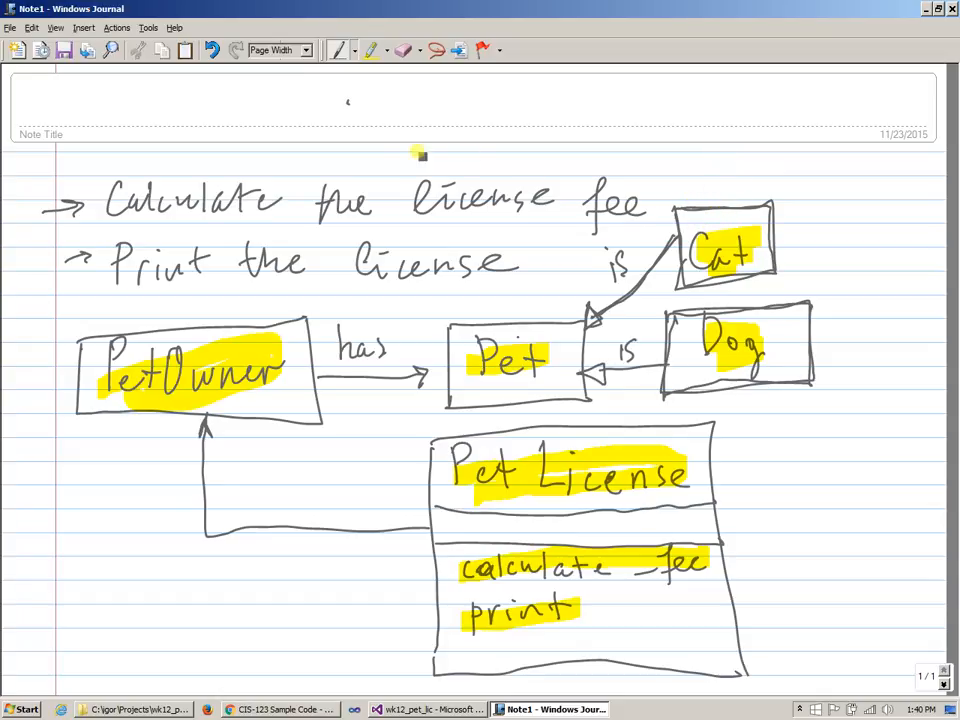
left_click(384, 50)
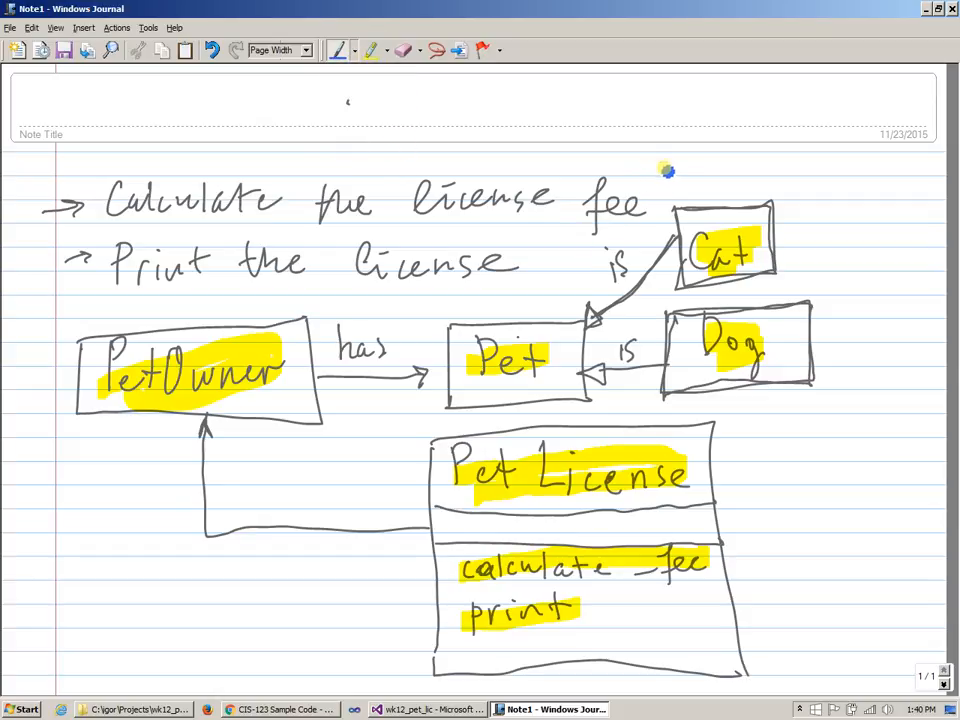
left_click_drag(490, 236, 684, 164)
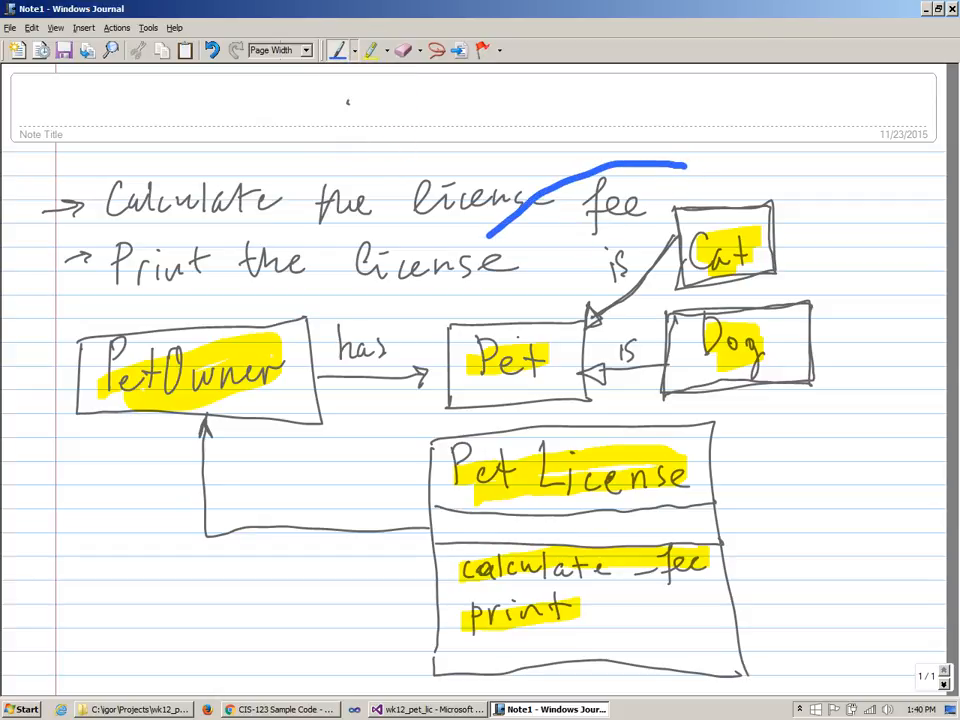
left_click_drag(490, 230, 680, 410)
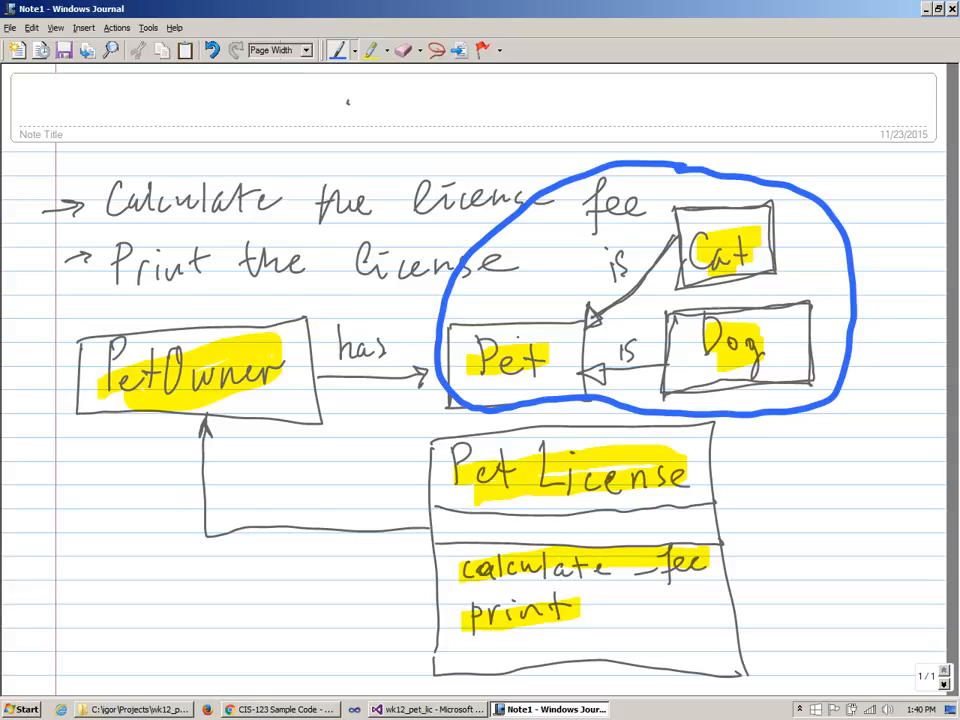
left_click(424, 708)
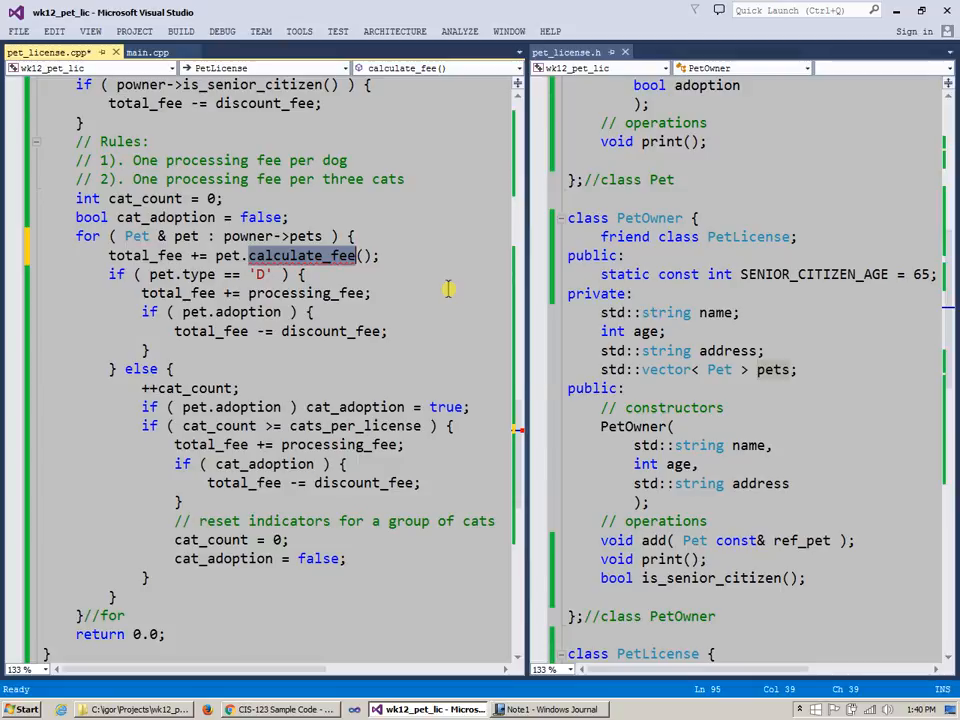
left_click(548, 708)
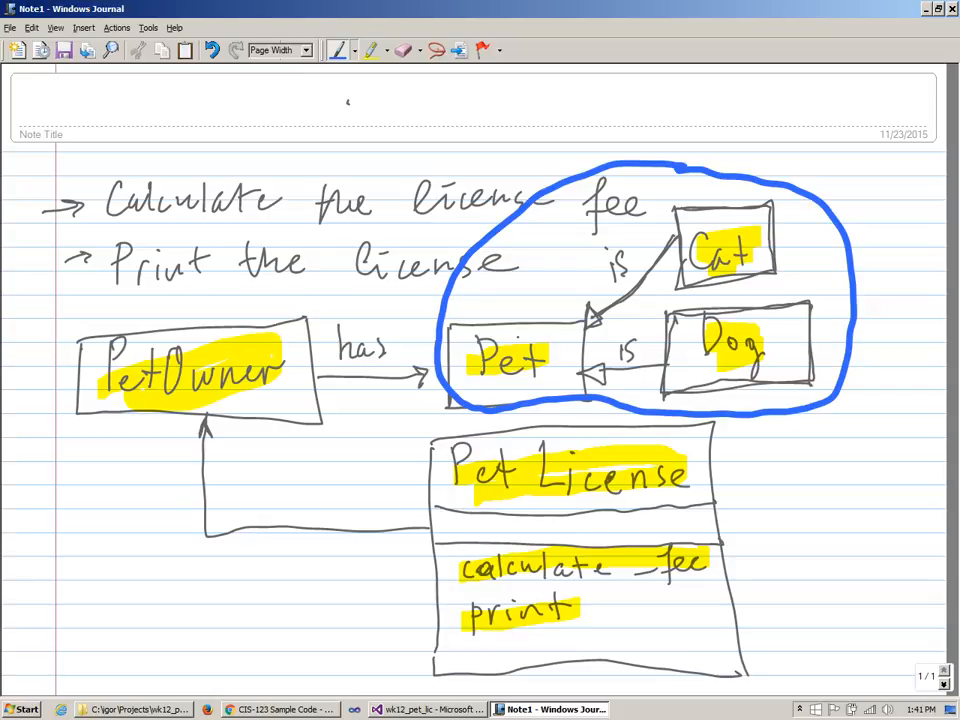
- Return from the Journal Pet-hierarchy diagram to the calculate_fee code in Visual Studio
left_click(428, 708)
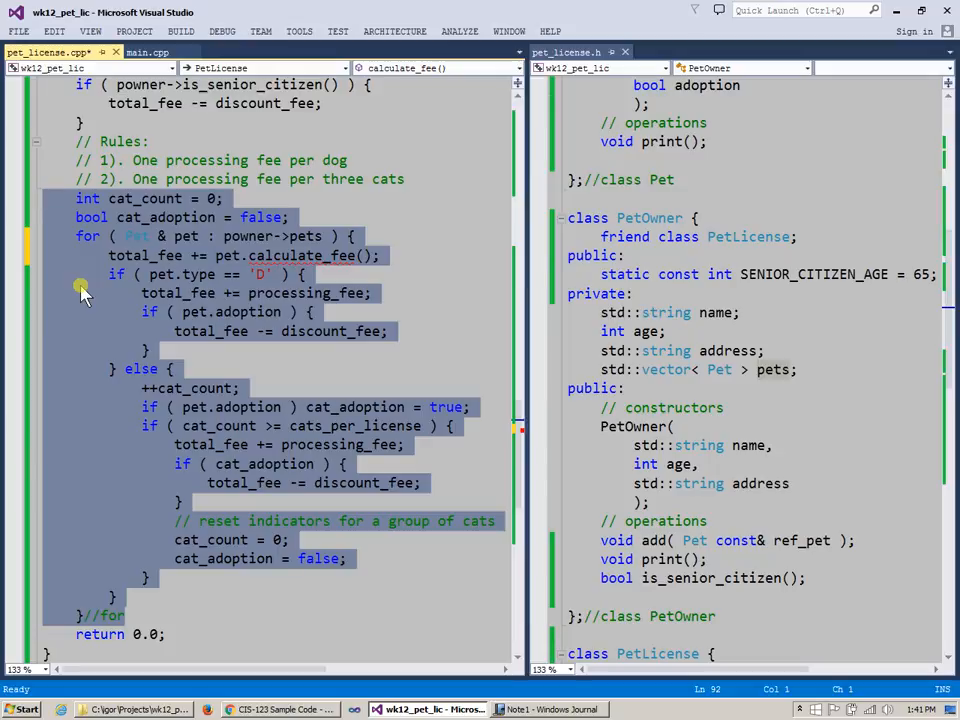
mouse_move(68, 440)
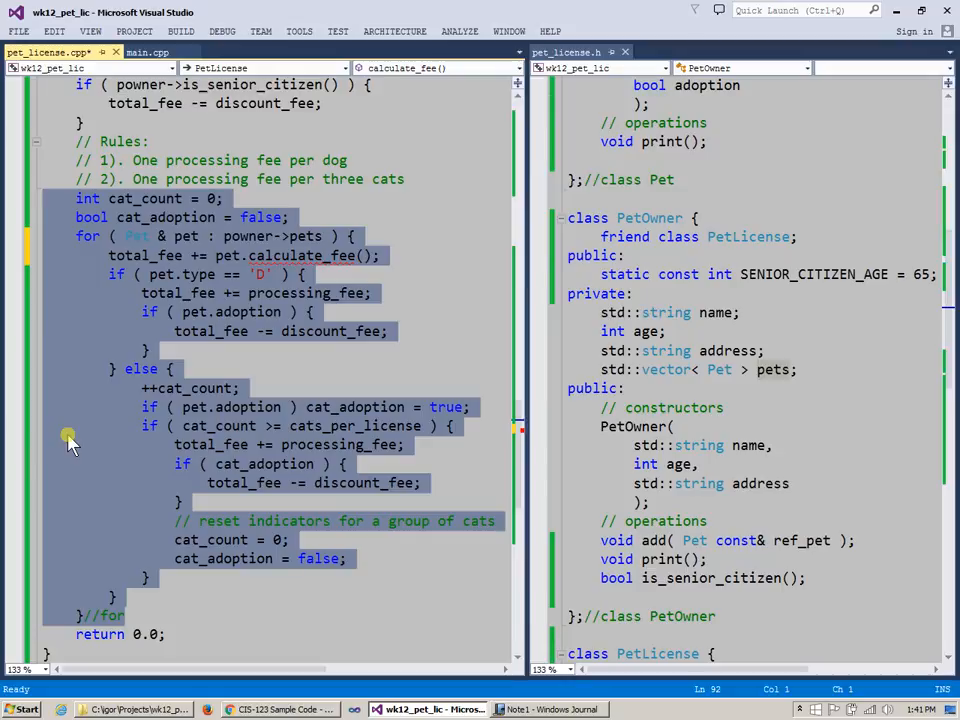